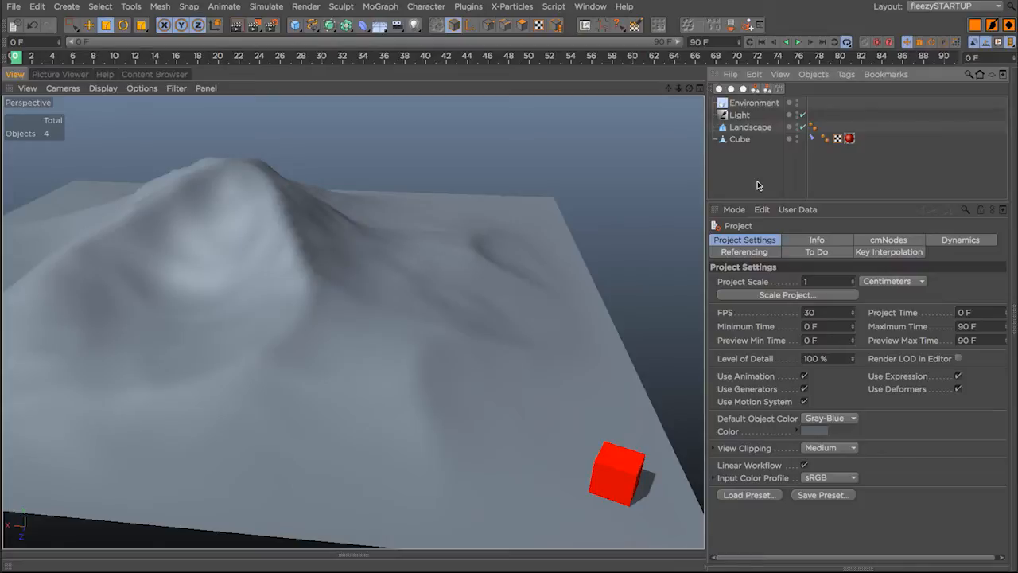
Attach a Constraint tag to the red cube
{"action": "left_click", "coordinate": [802, 42]}
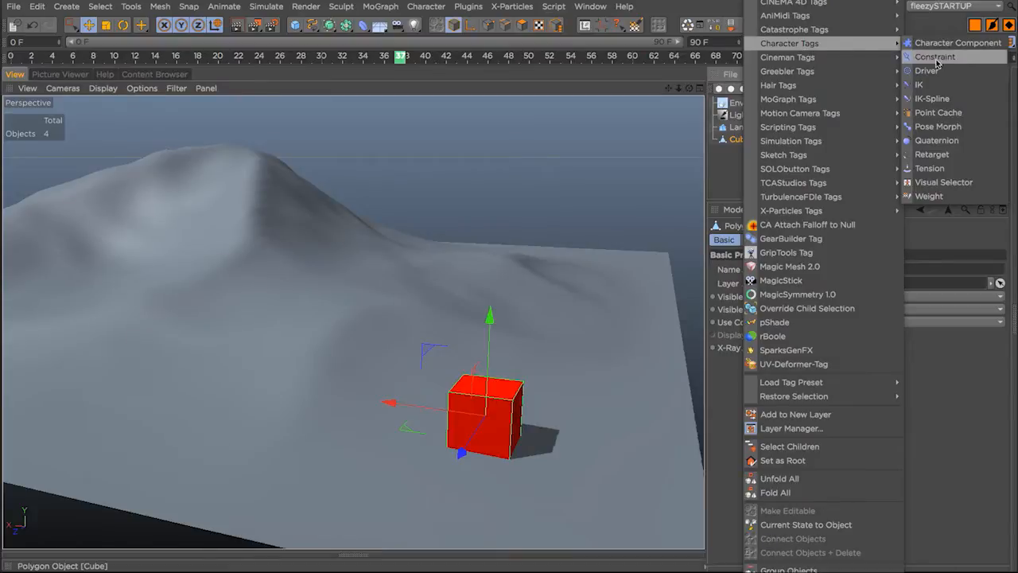
{"action": "left_click", "coordinate": [935, 58]}
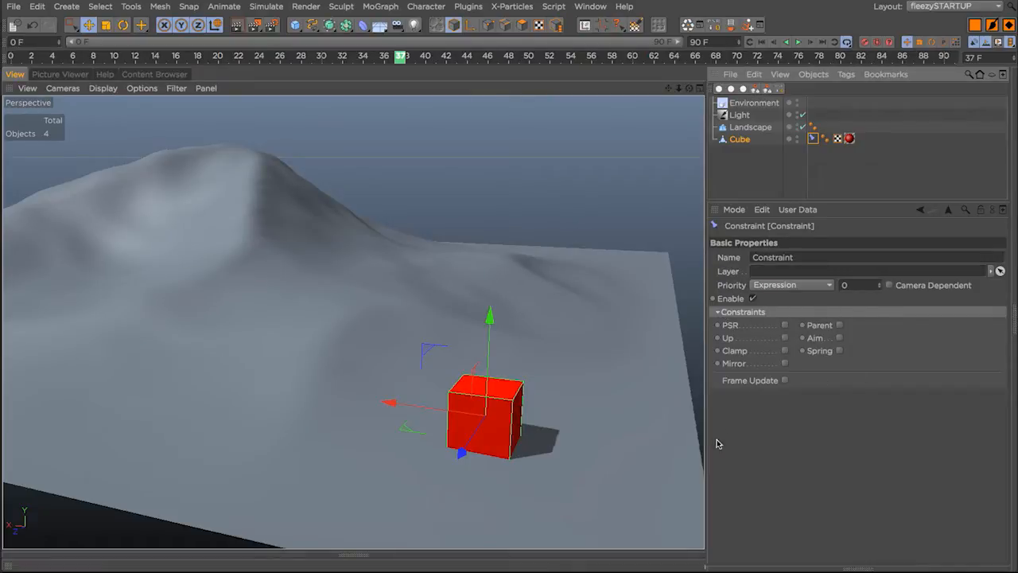
{"action": "mouse_move", "coordinate": [731, 325]}
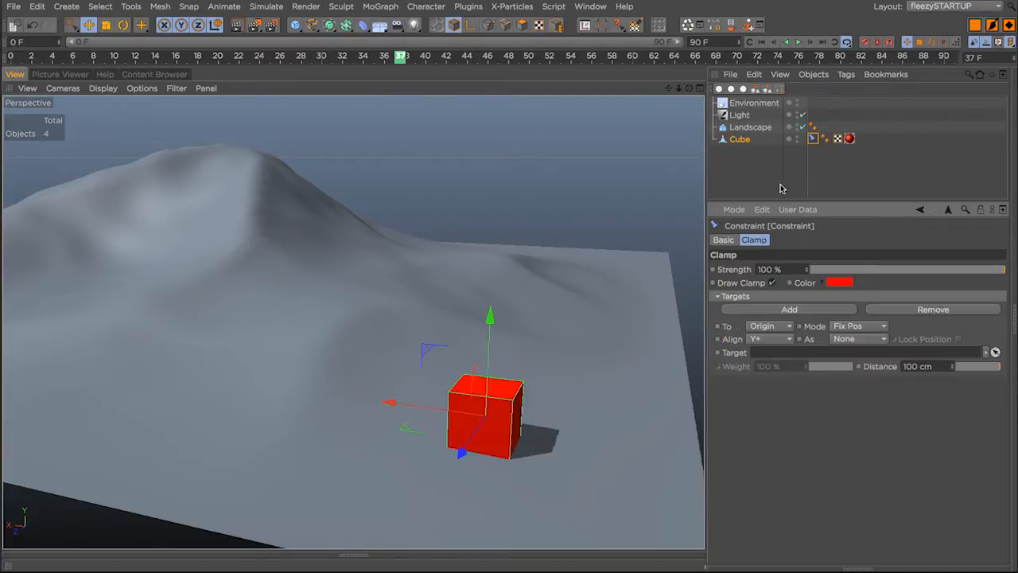
{"action": "mouse_move", "coordinate": [587, 341]}
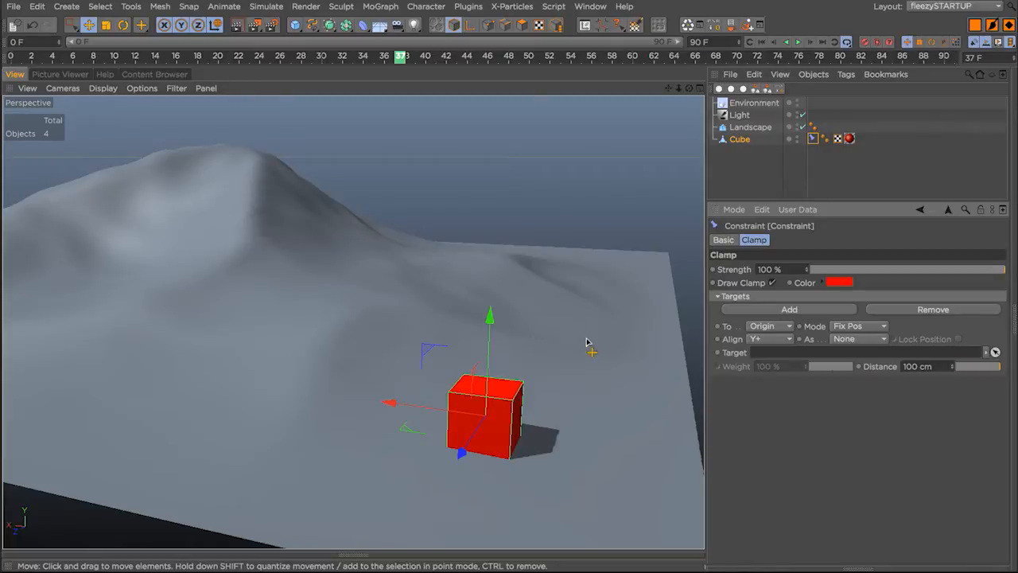
{"action": "mouse_move", "coordinate": [751, 369]}
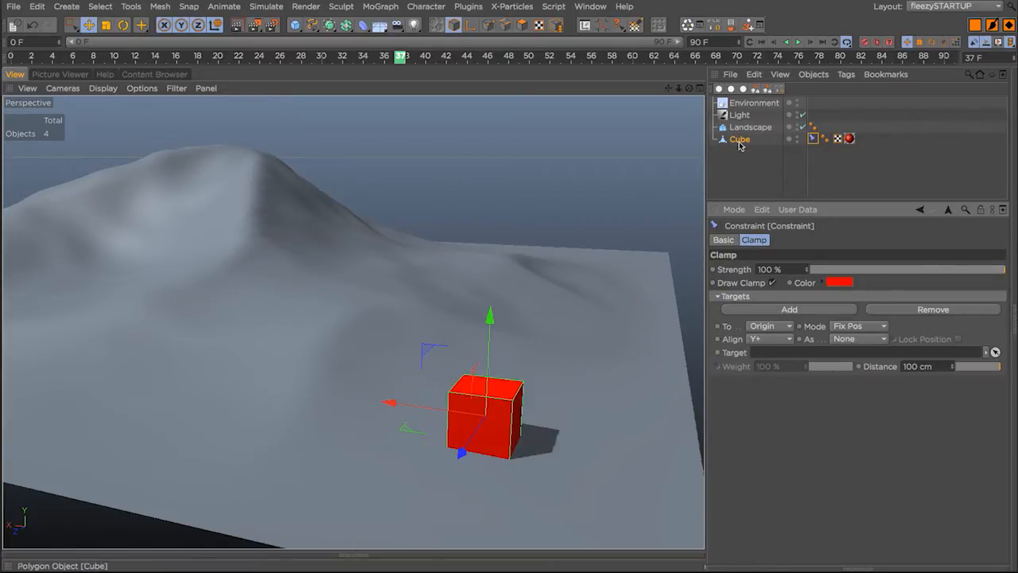
Target the clamp at the Landscape and set it to clamp to the Surface
{"action": "left_click", "coordinate": [748, 127]}
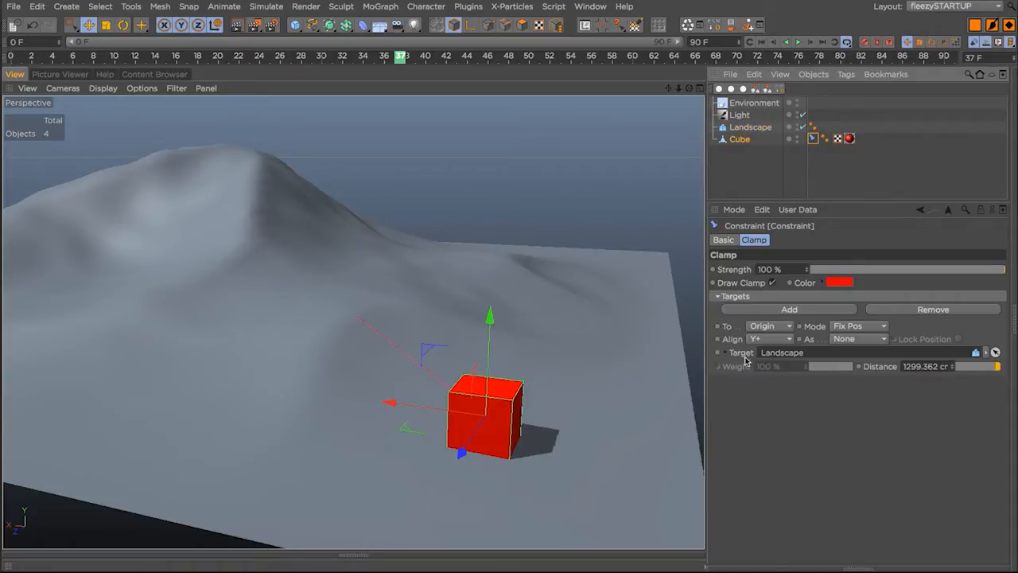
{"action": "mouse_move", "coordinate": [362, 363]}
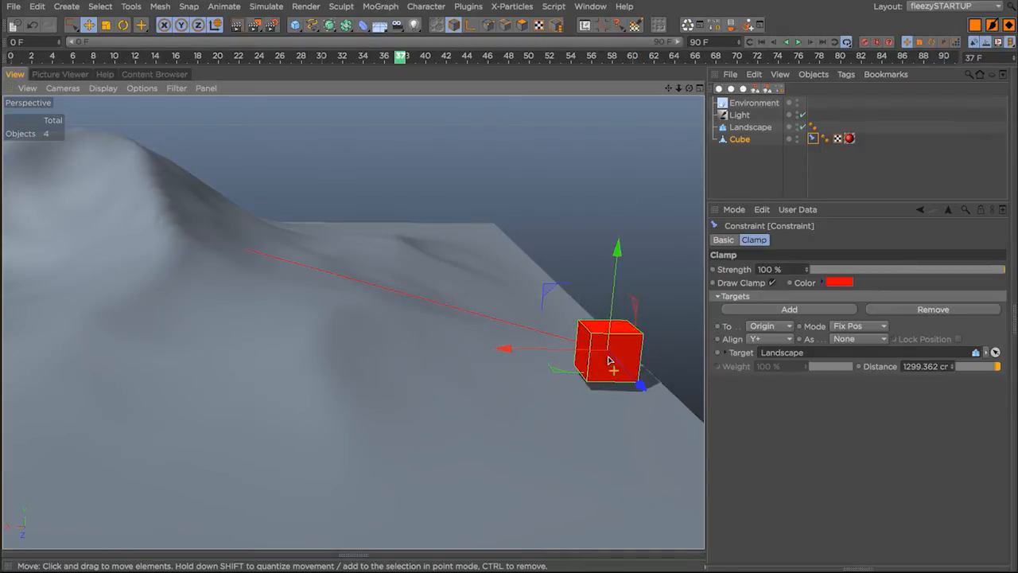
{"action": "mouse_move", "coordinate": [232, 248]}
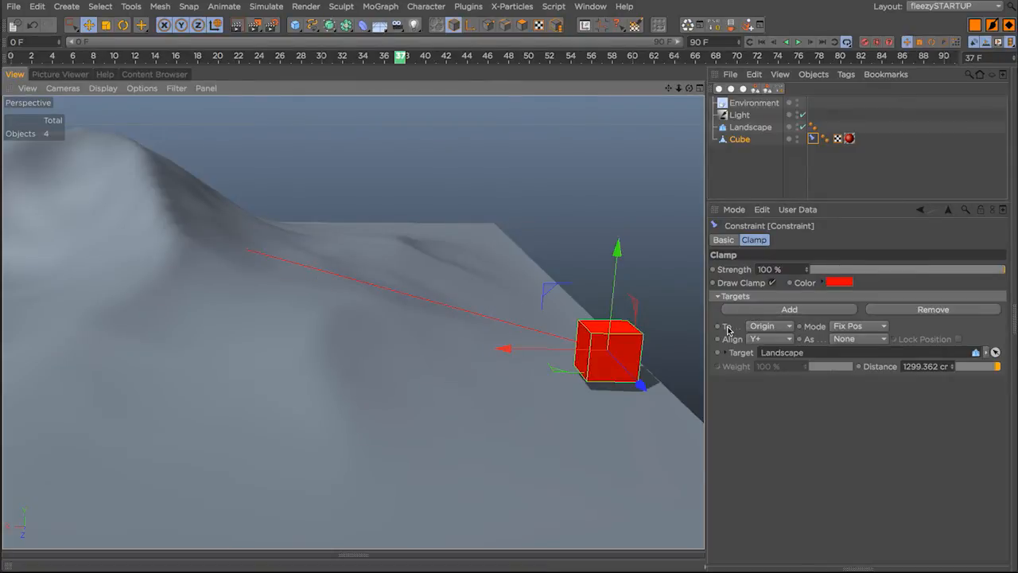
{"action": "mouse_move", "coordinate": [763, 326]}
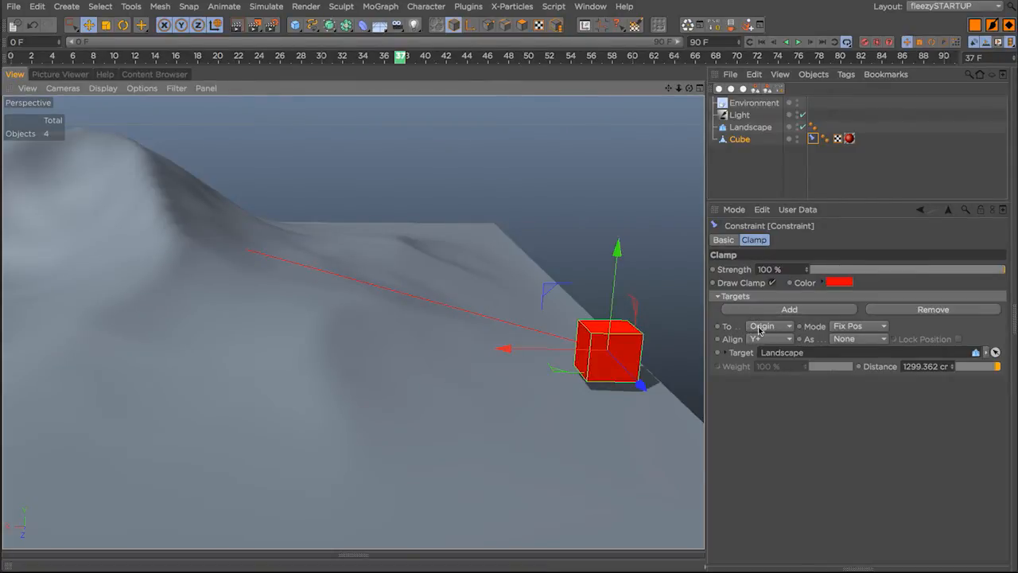
{"action": "left_click", "coordinate": [768, 338]}
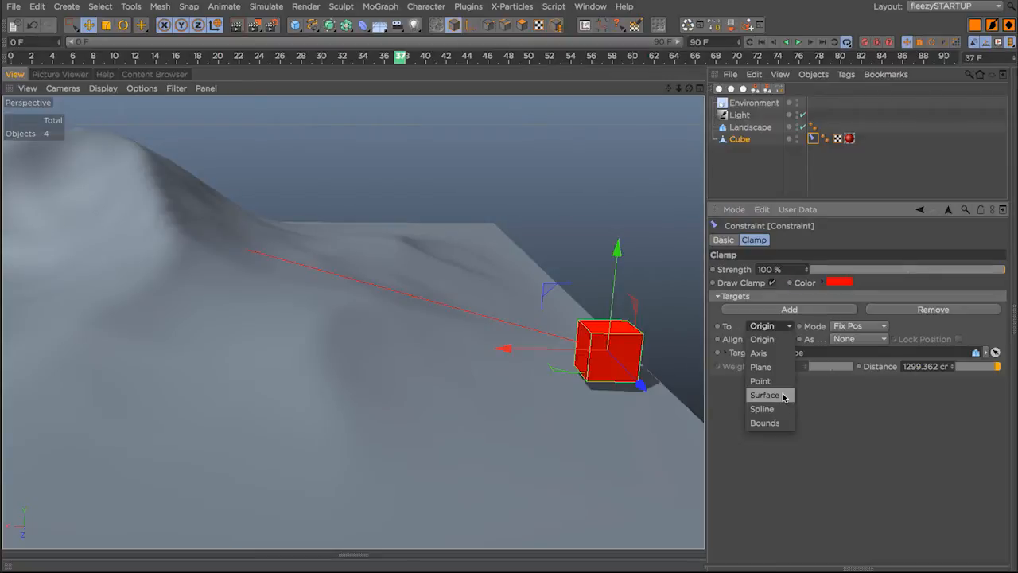
{"action": "left_click", "coordinate": [764, 394]}
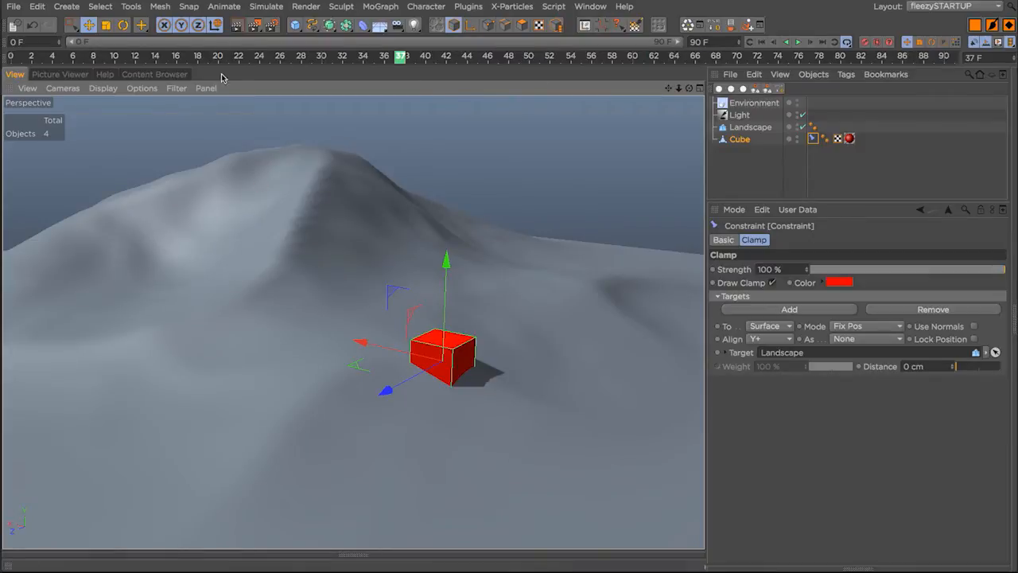
{"action": "mouse_move", "coordinate": [461, 363]}
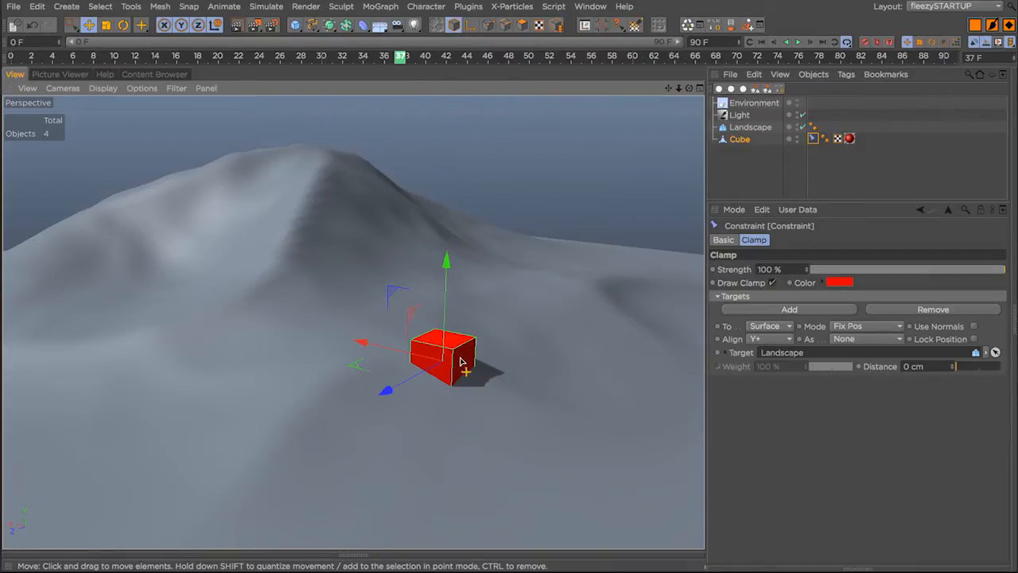
Drag the clamped cube across the terrain and up onto the hillside to test it stays grounded
{"action": "left_click_drag", "start_coordinate": [442, 350], "coordinate": [140, 350]}
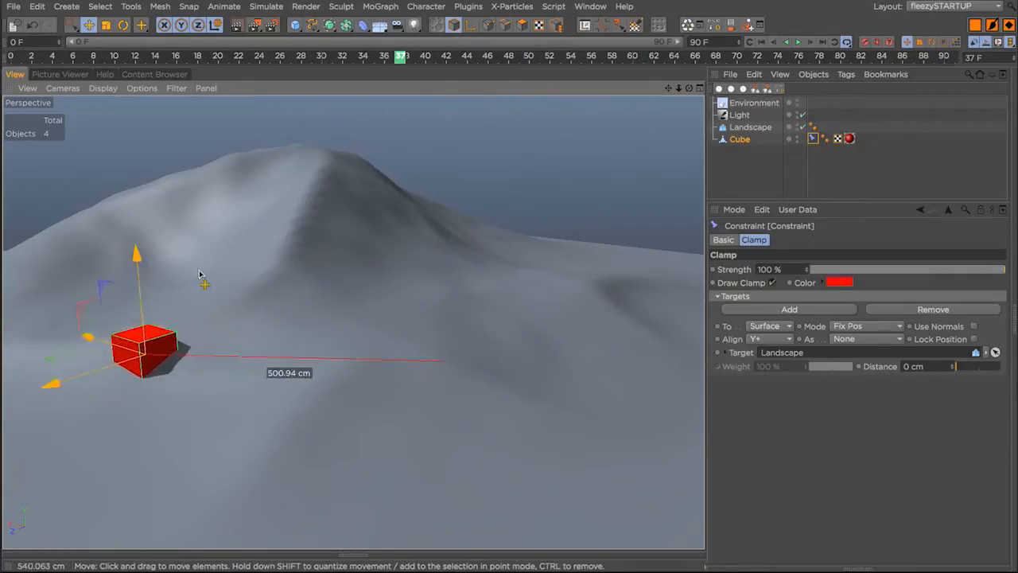
{"action": "left_click_drag", "start_coordinate": [143, 346], "coordinate": [517, 315]}
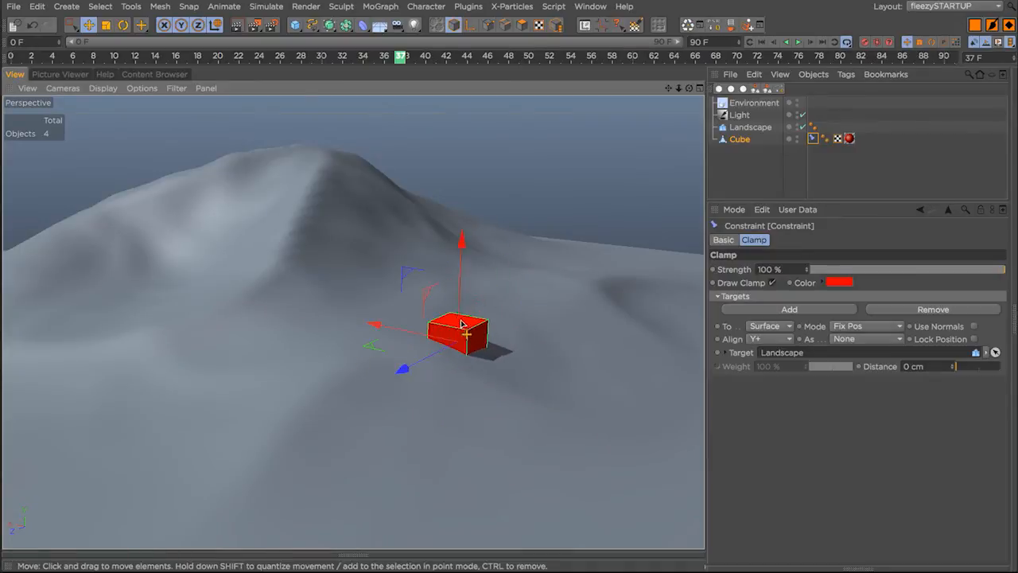
{"action": "left_click_drag", "start_coordinate": [461, 326], "coordinate": [318, 274]}
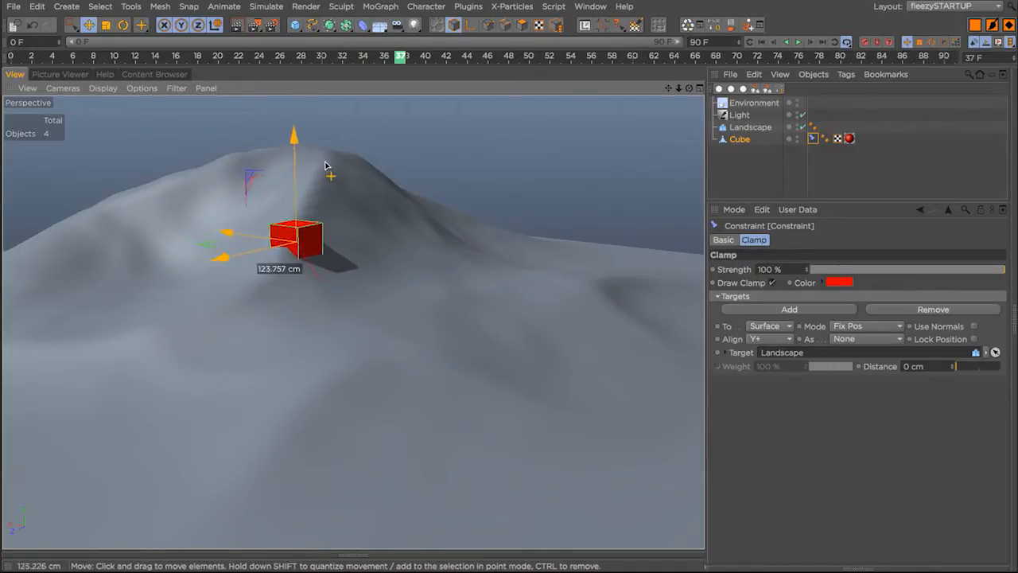
{"action": "left_click_drag", "start_coordinate": [294, 239], "coordinate": [140, 290]}
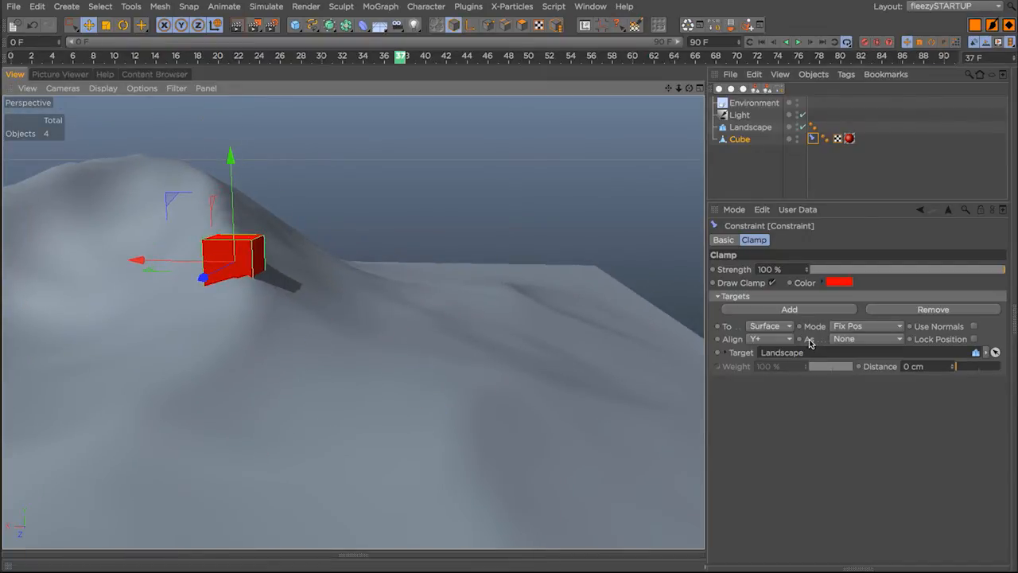
Set the clamp's Align 'As' option to Normal so the cube tilts with the slope
{"action": "left_click", "coordinate": [867, 339]}
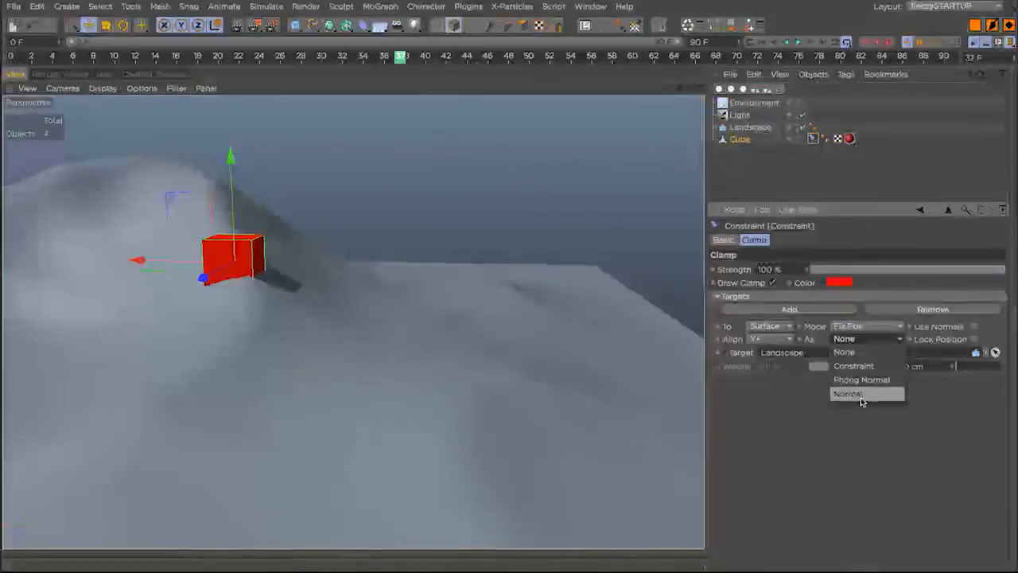
{"action": "left_click", "coordinate": [849, 393]}
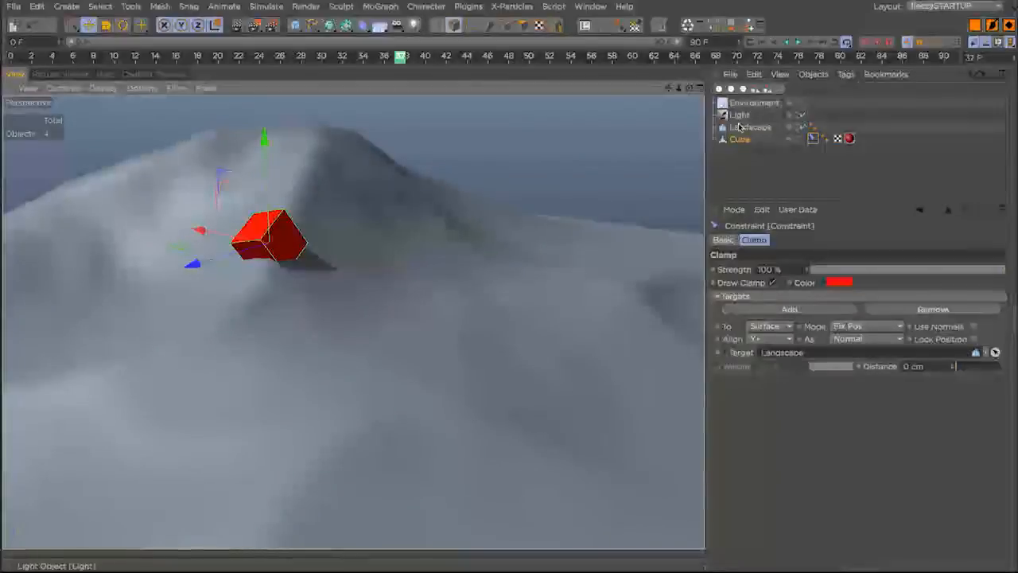
{"action": "left_click", "coordinate": [747, 127]}
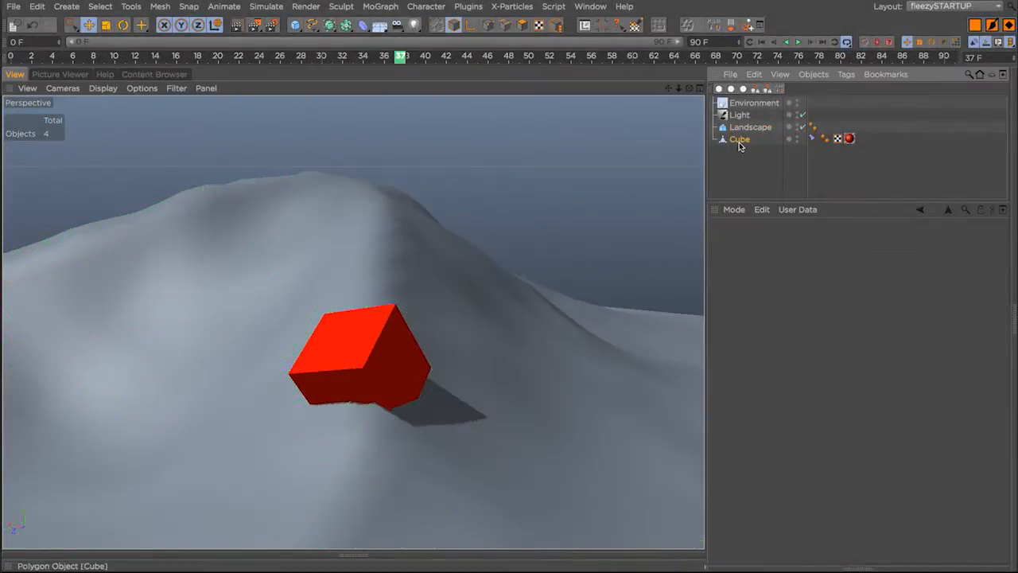
{"action": "left_click", "coordinate": [738, 140]}
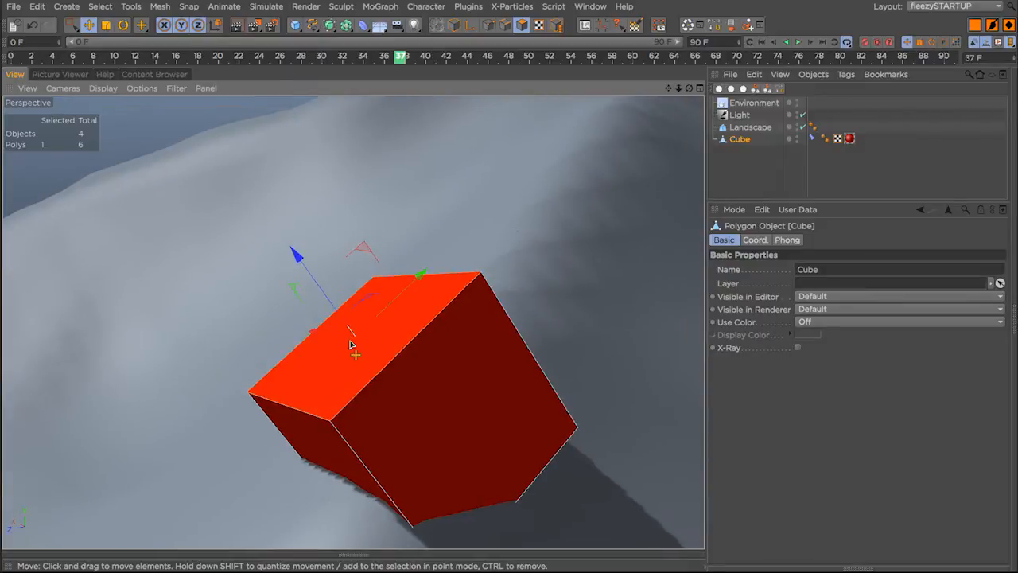
Orbit around the tilted cube and check it against the landscape
{"action": "left_click", "coordinate": [142, 87]}
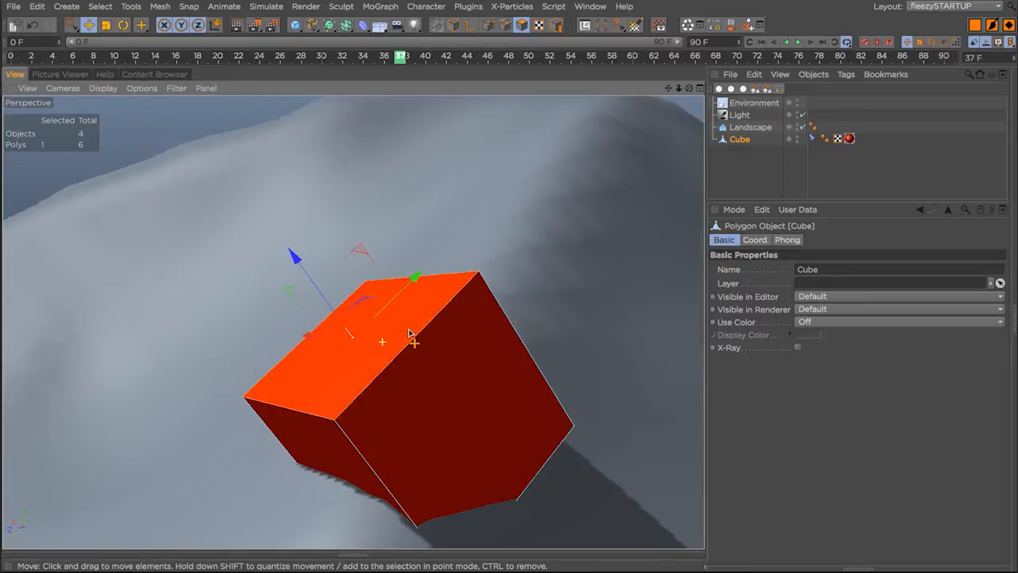
{"action": "left_click_drag", "start_coordinate": [411, 334], "coordinate": [496, 283]}
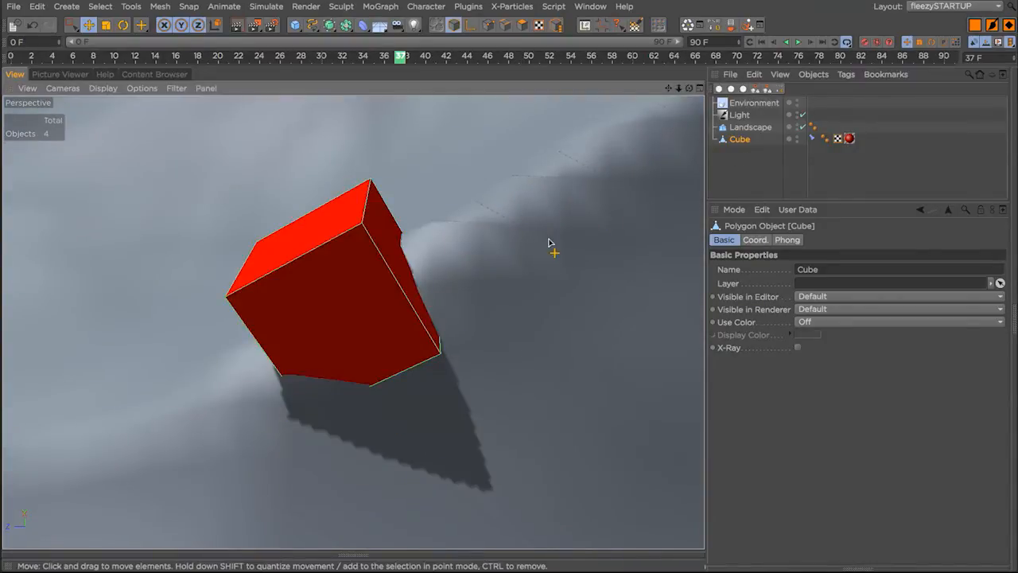
{"action": "left_click", "coordinate": [751, 127]}
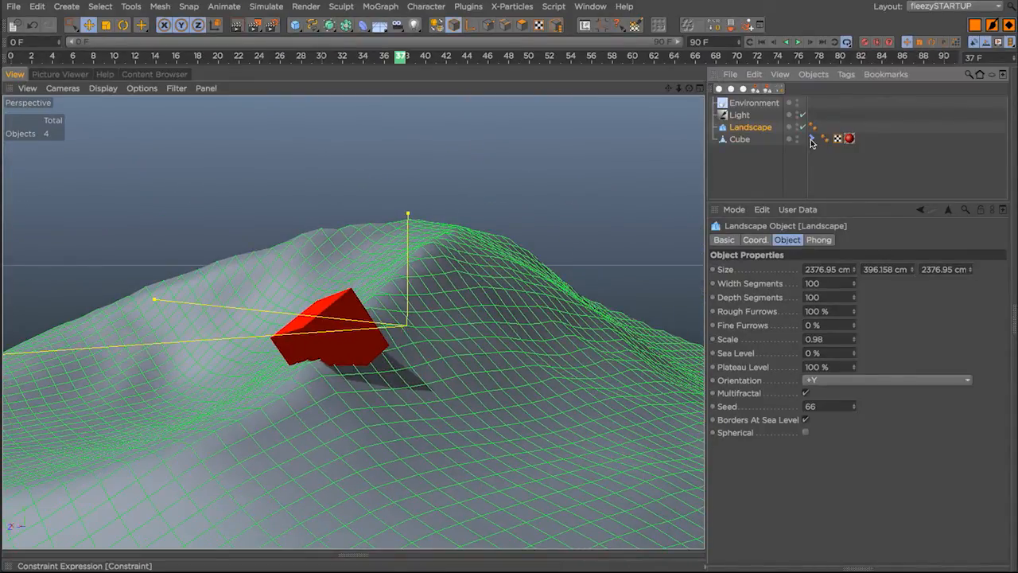
{"action": "left_click", "coordinate": [812, 139]}
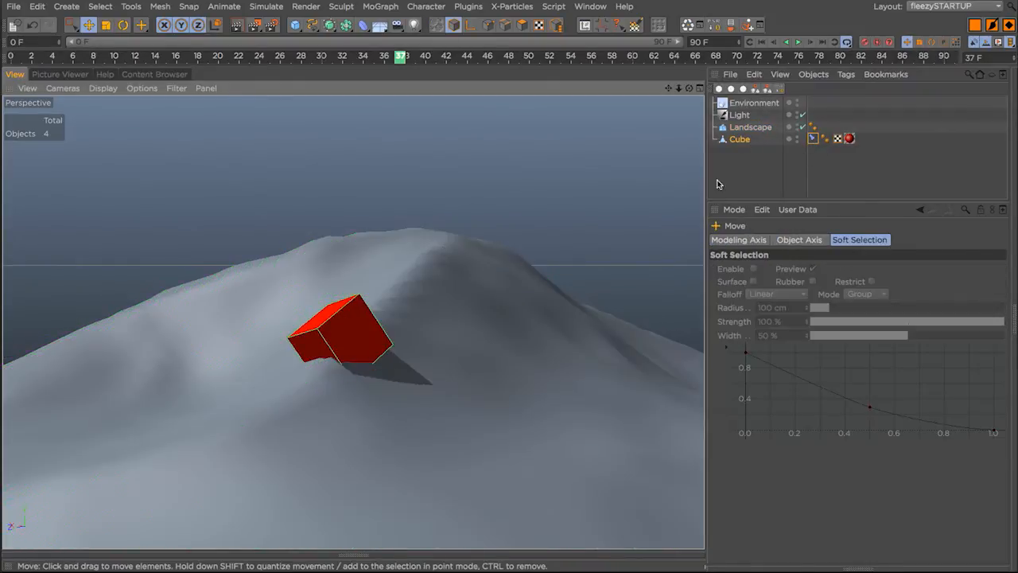
Drag the tilted cube down the slope and across the terrain, noticing it hovers above the surface
{"action": "left_click", "coordinate": [751, 127]}
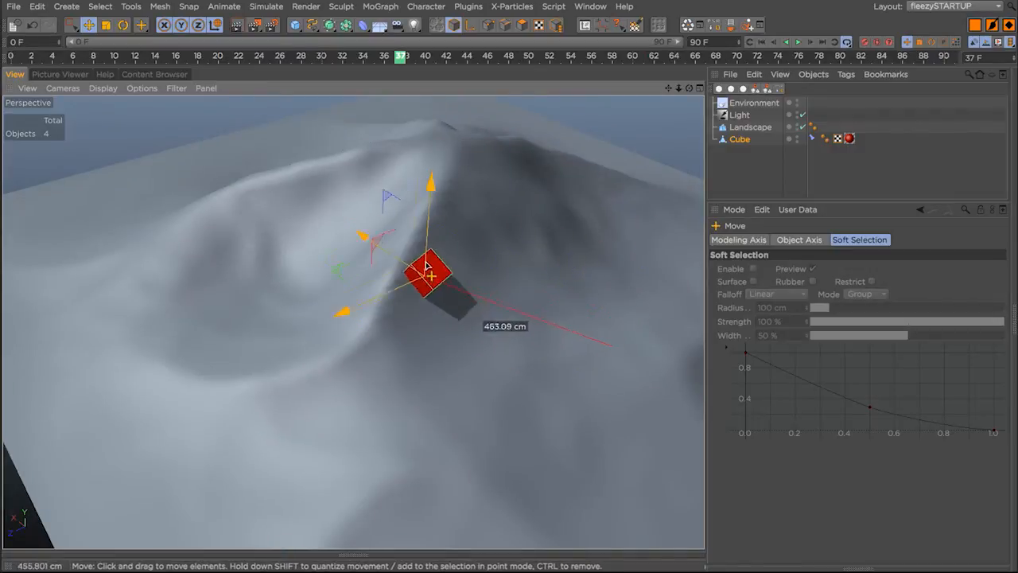
{"action": "left_click_drag", "start_coordinate": [430, 274], "coordinate": [241, 252]}
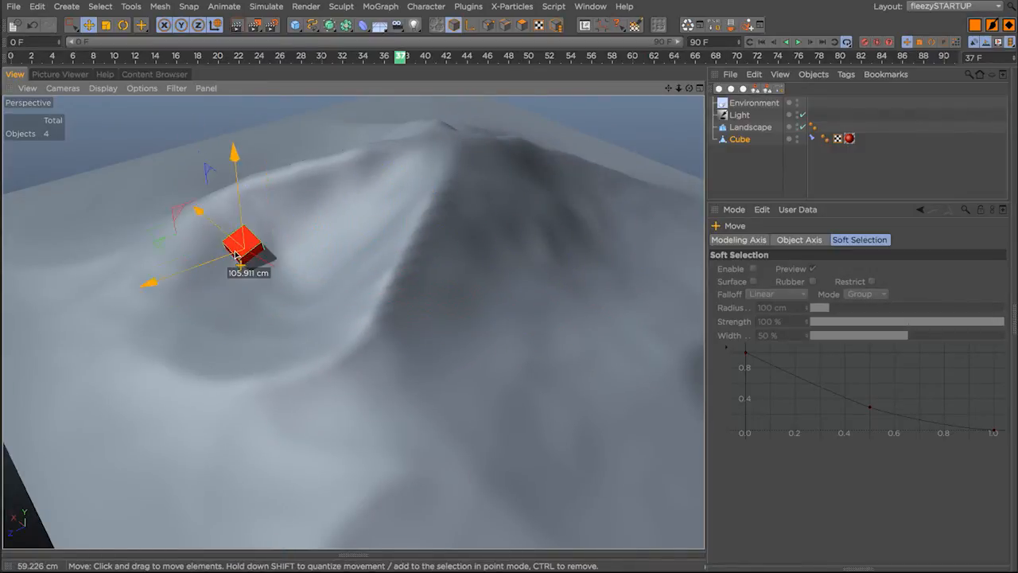
{"action": "left_click_drag", "start_coordinate": [239, 254], "coordinate": [443, 274]}
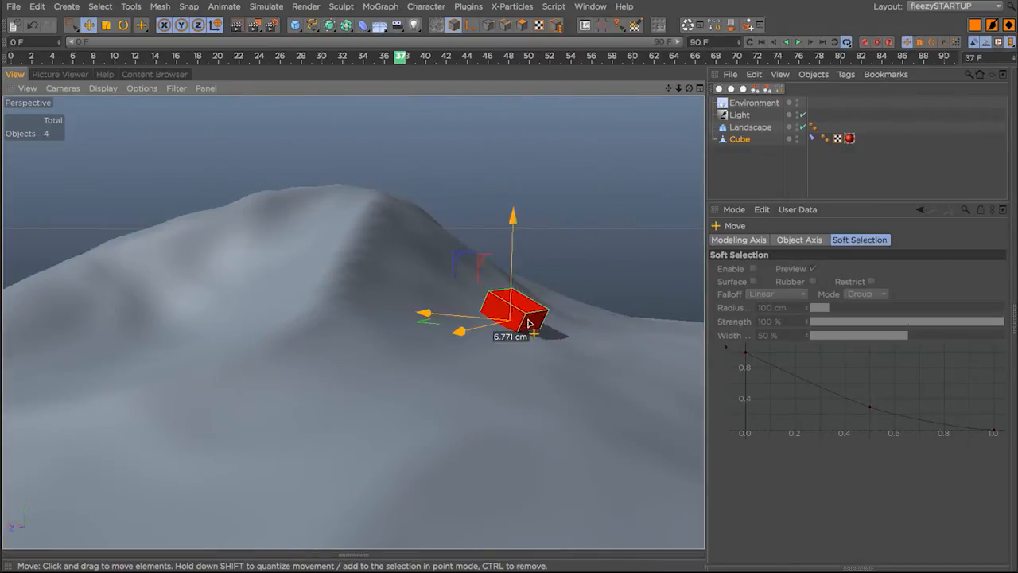
{"action": "left_click_drag", "start_coordinate": [509, 310], "coordinate": [458, 310]}
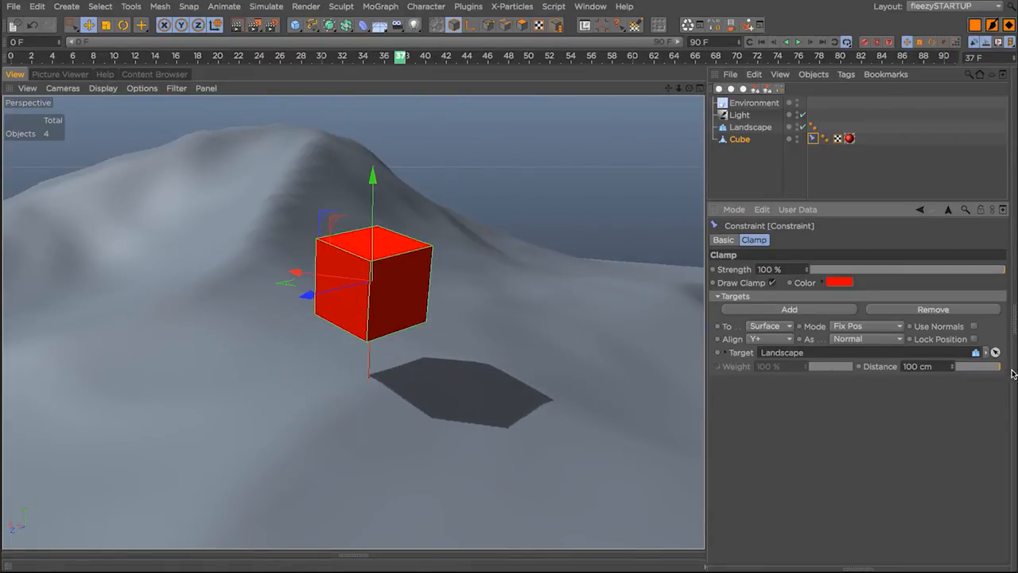
Move the cube onto the hill and tune the Clamp Distance to about 37 cm so it rests on the slope
{"action": "left_click_drag", "start_coordinate": [369, 283], "coordinate": [198, 283]}
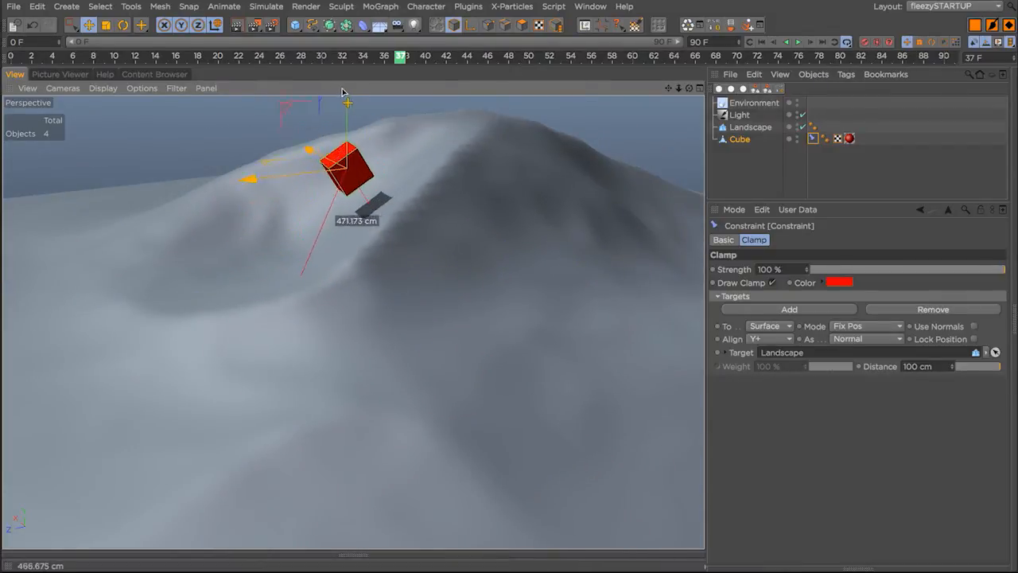
{"action": "left_click_drag", "start_coordinate": [347, 167], "coordinate": [458, 290]}
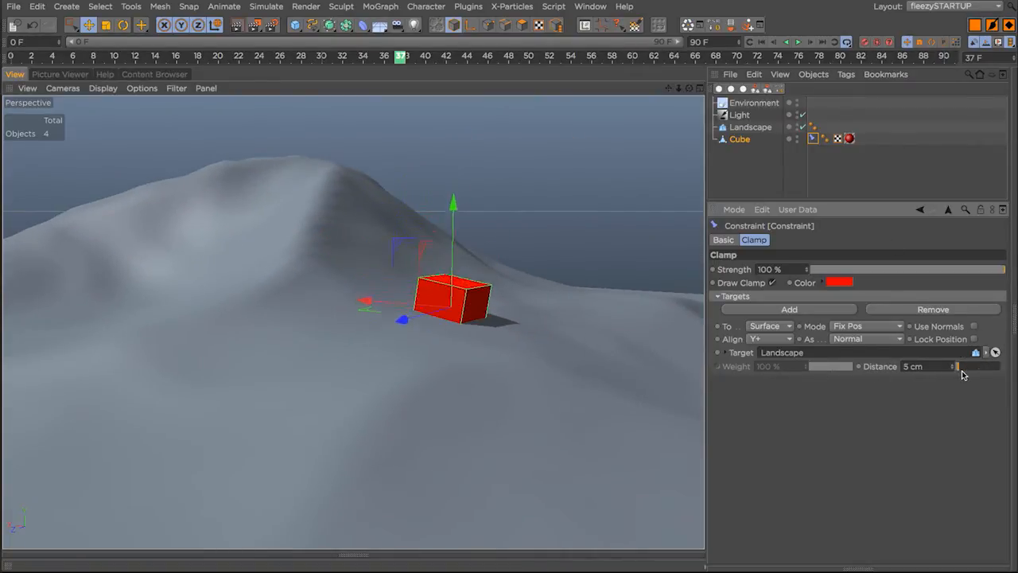
{"action": "left_click_drag", "start_coordinate": [957, 366], "coordinate": [994, 366]}
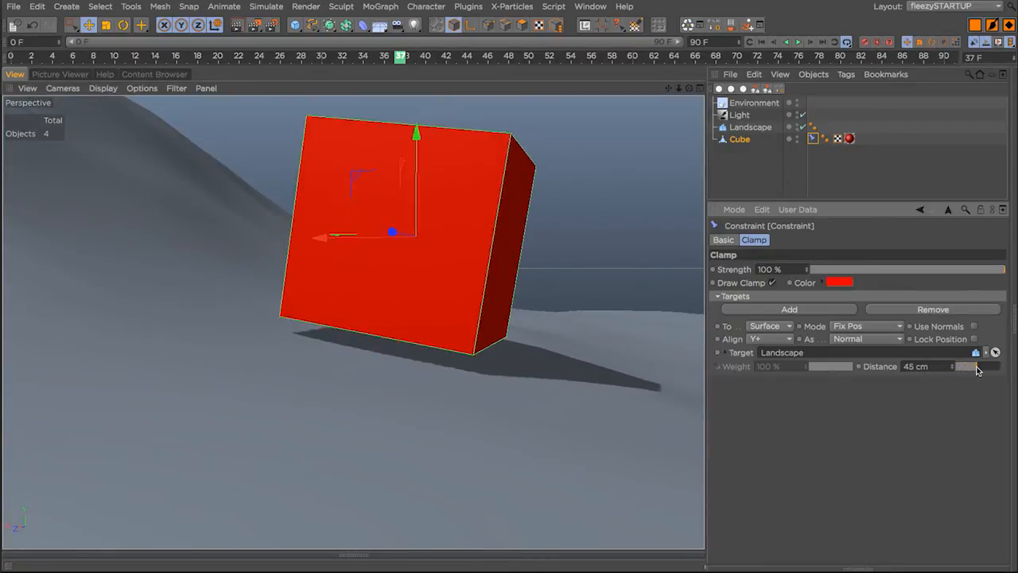
{"action": "left_click_drag", "start_coordinate": [979, 366], "coordinate": [971, 372]}
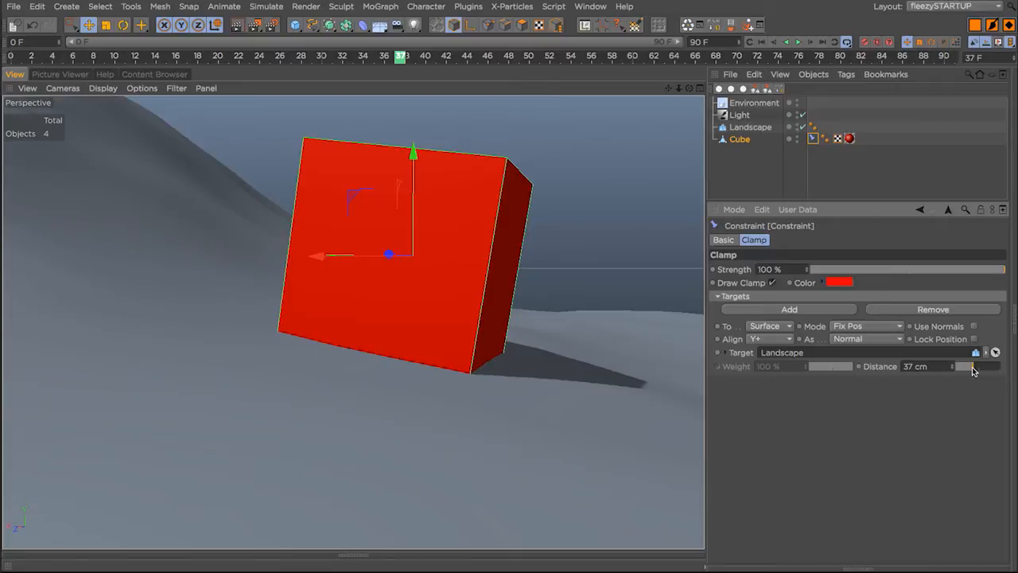
{"action": "left_click_drag", "start_coordinate": [970, 366], "coordinate": [973, 366]}
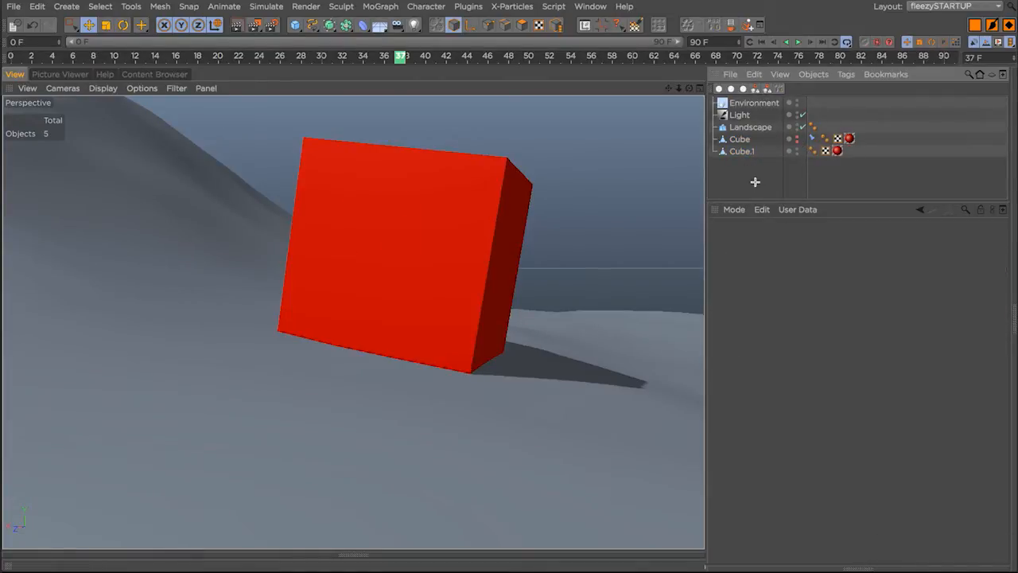
Select the duplicate Cube.1 with its base pivot and drag it toward the hilltop
{"action": "left_click", "coordinate": [742, 151]}
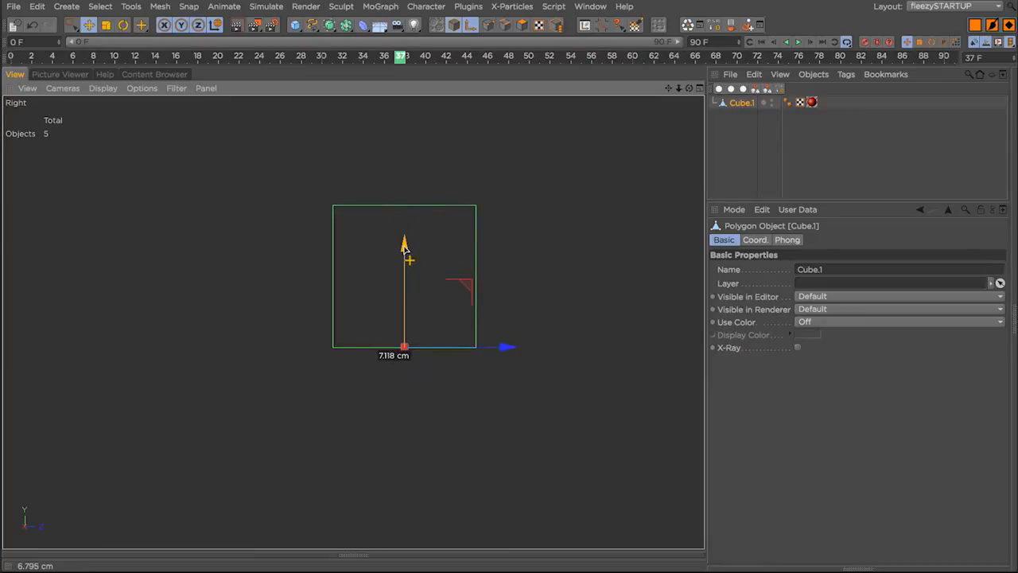
{"action": "left_click", "coordinate": [466, 24]}
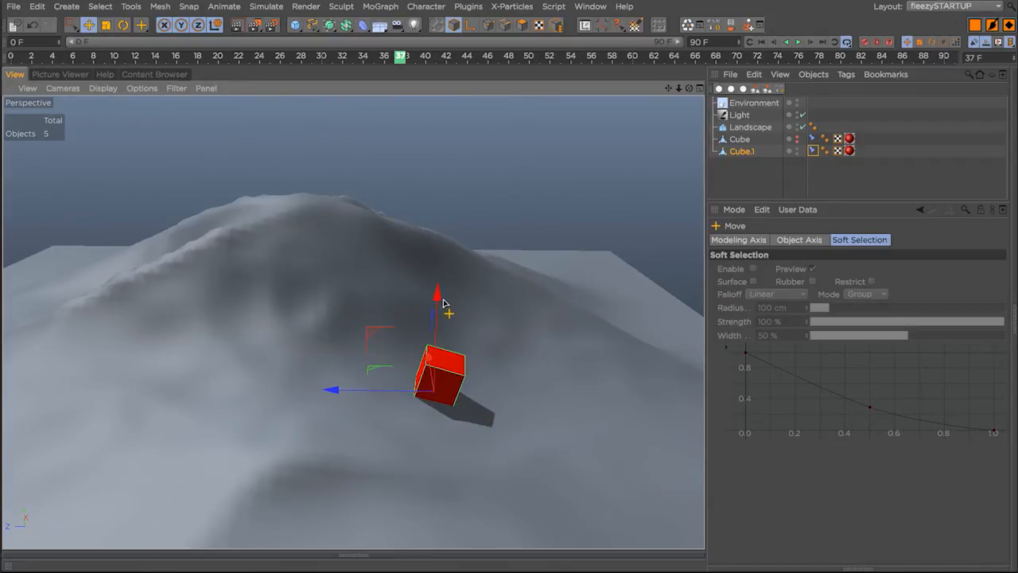
{"action": "left_click_drag", "start_coordinate": [437, 379], "coordinate": [525, 386]}
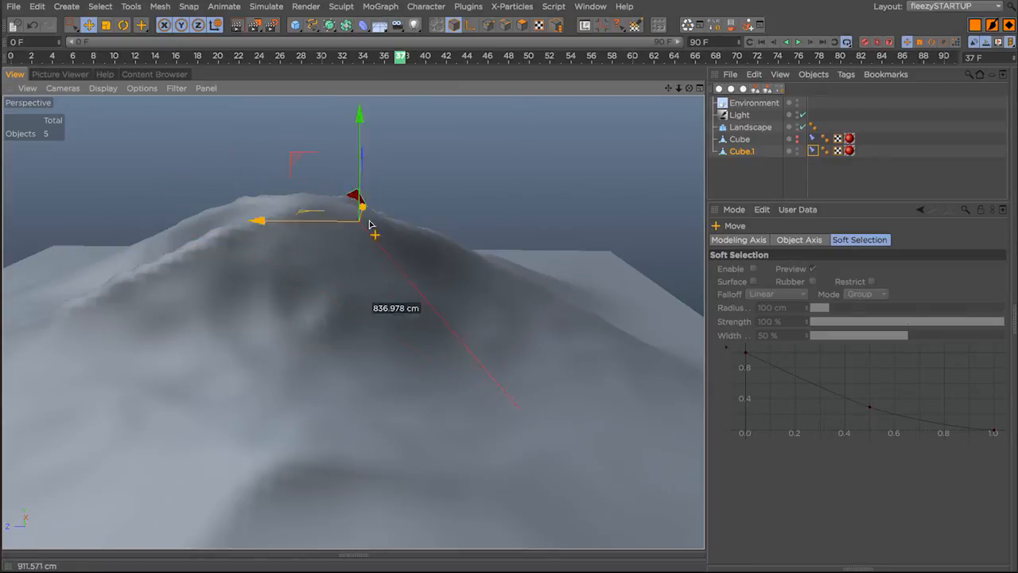
Record position keyframes for Cube.1 travelling toward, over and beyond the hill
{"action": "left_click_drag", "start_coordinate": [358, 199], "coordinate": [382, 302]}
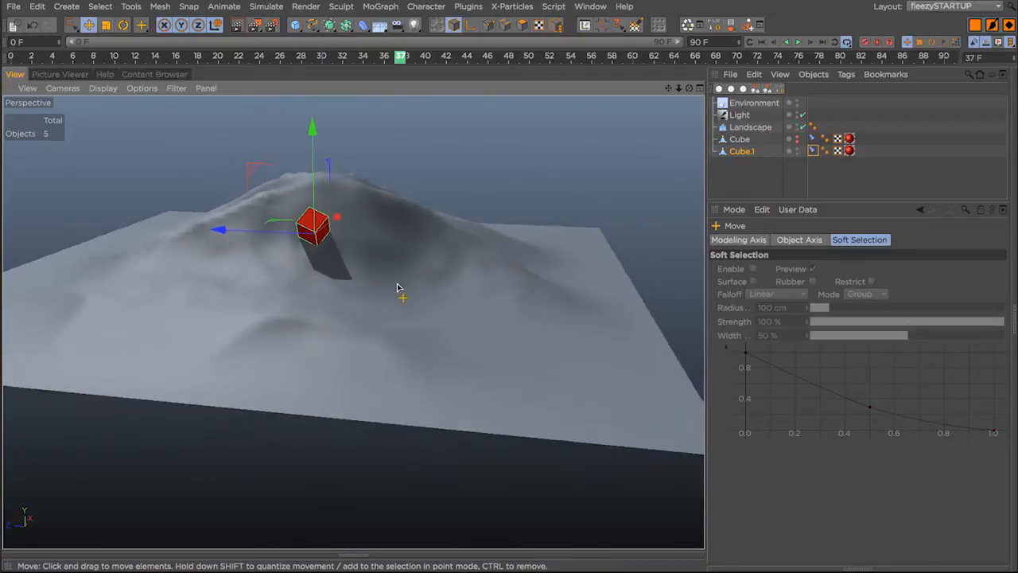
{"action": "left_click_drag", "start_coordinate": [312, 226], "coordinate": [604, 410]}
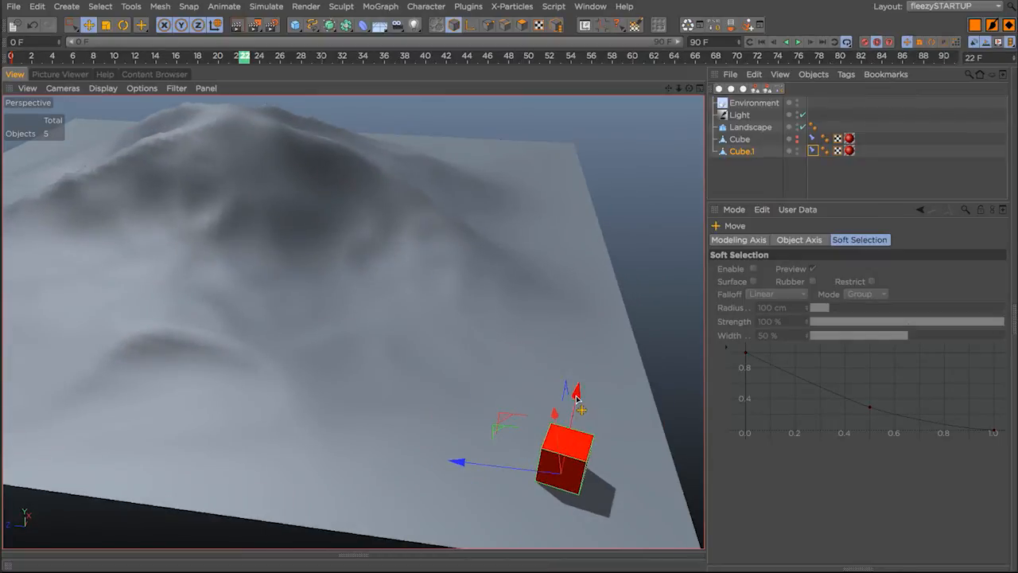
{"action": "left_click_drag", "start_coordinate": [565, 453], "coordinate": [474, 274]}
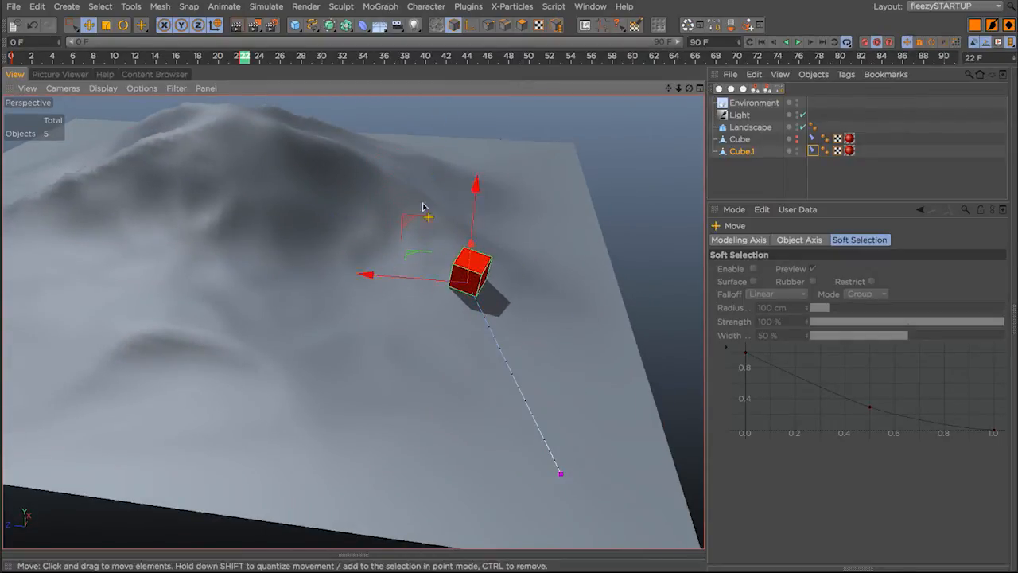
{"action": "left_click_drag", "start_coordinate": [469, 274], "coordinate": [305, 204]}
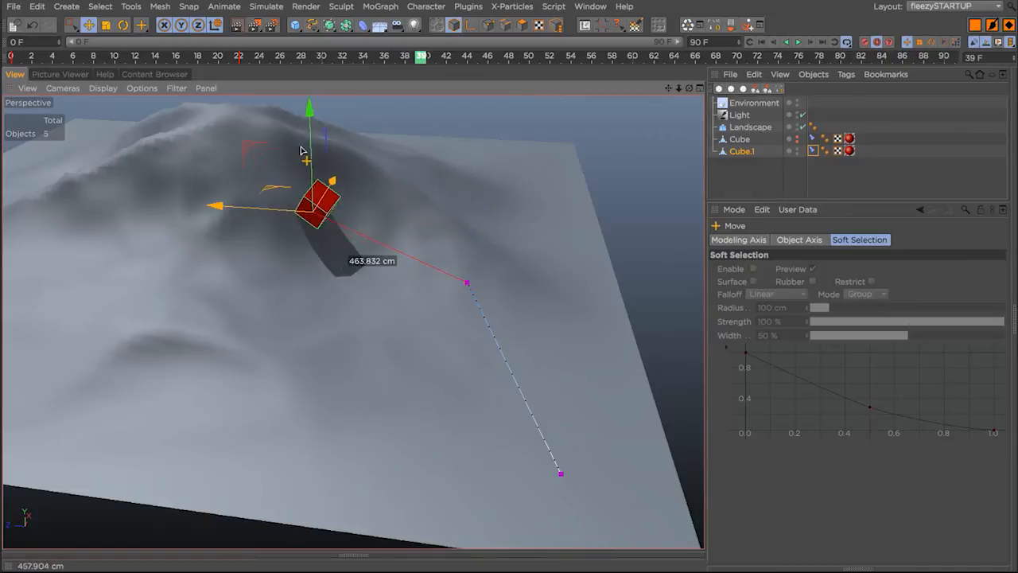
{"action": "left_click_drag", "start_coordinate": [318, 239], "coordinate": [390, 342]}
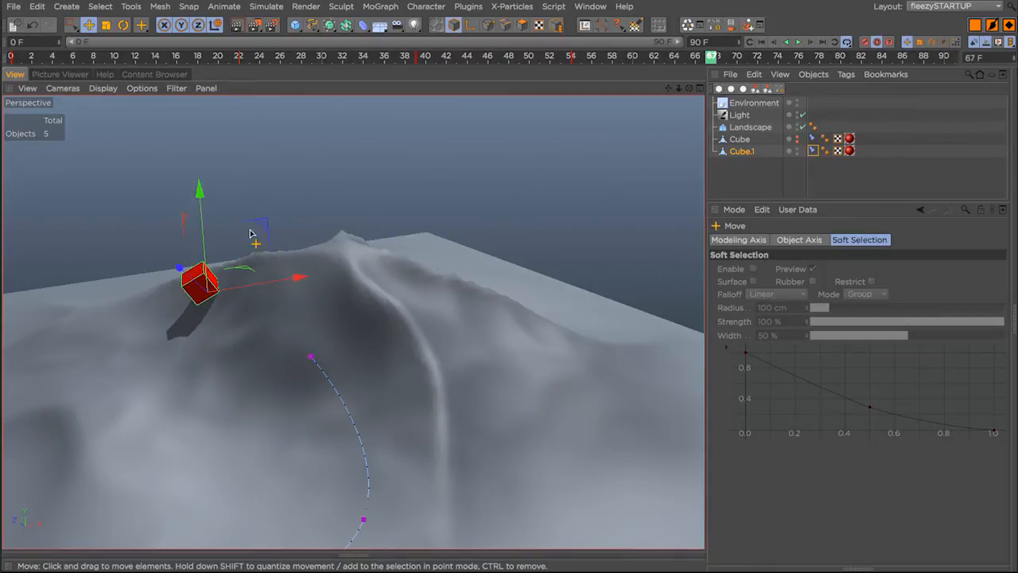
{"action": "left_click_drag", "start_coordinate": [199, 283], "coordinate": [347, 235]}
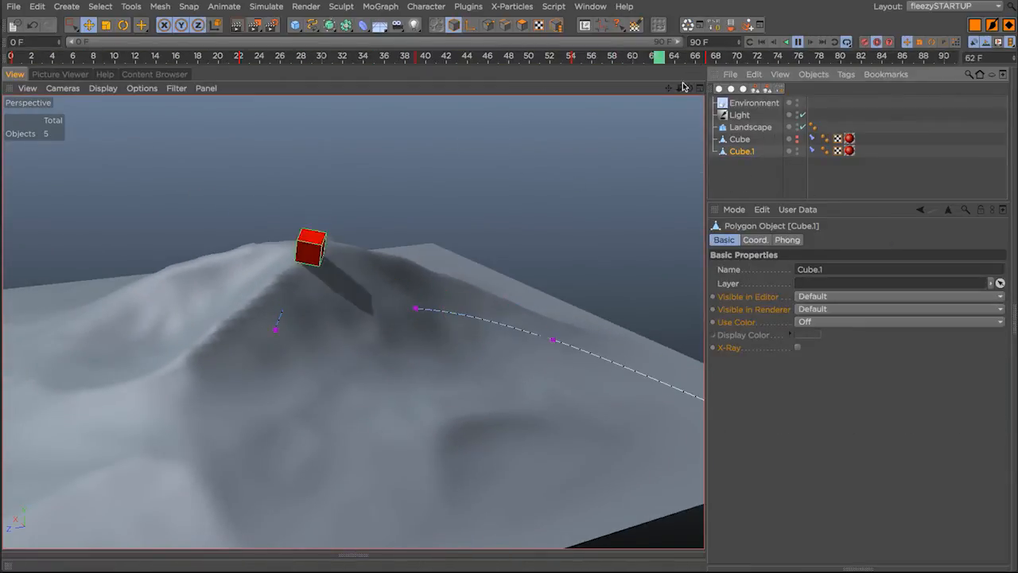
Select all of Cube.1's keyframes and scrub to a later frame to review the motion
{"action": "left_click", "coordinate": [751, 127]}
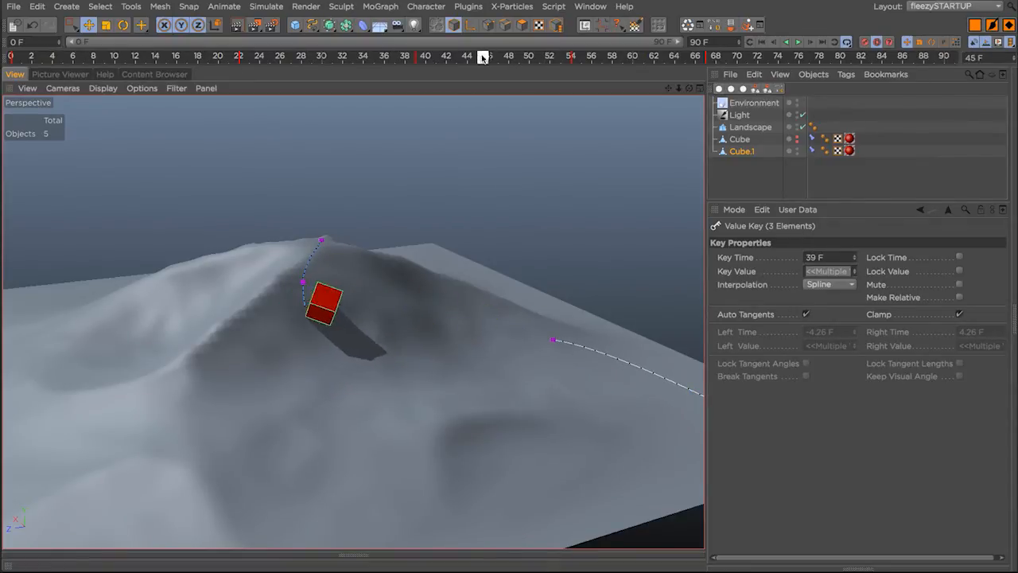
{"action": "left_click", "coordinate": [557, 55]}
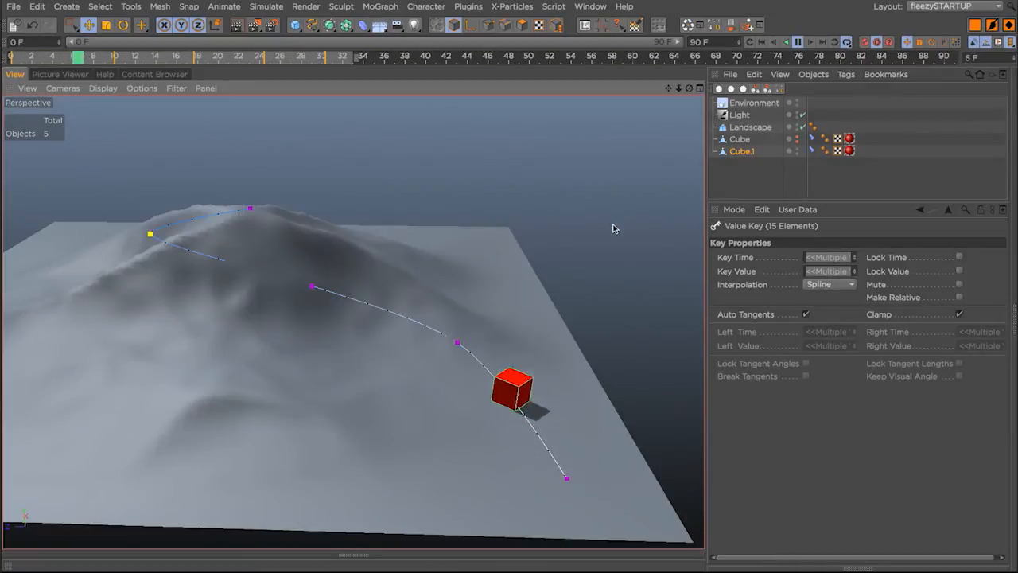
{"action": "left_click", "coordinate": [684, 56]}
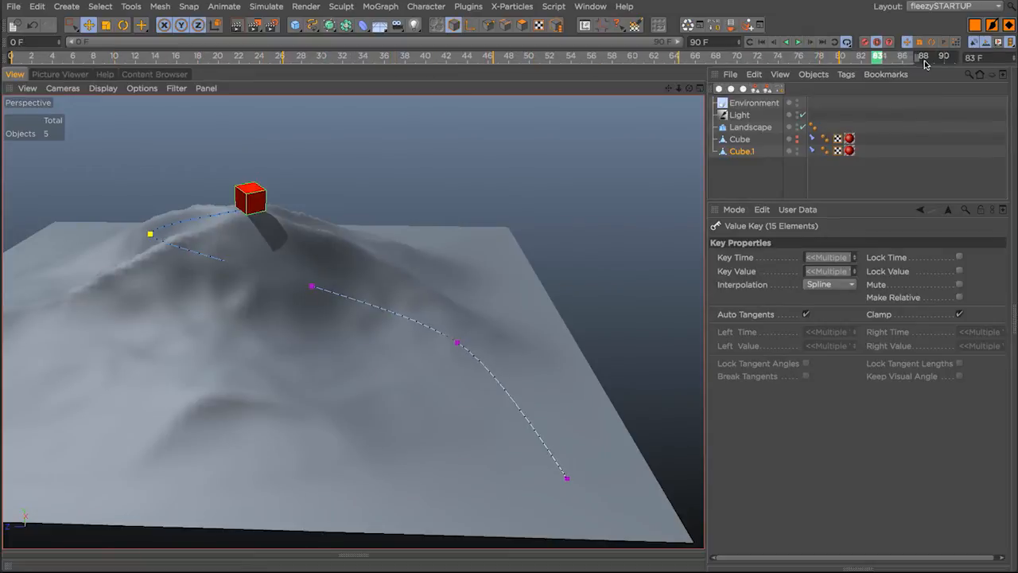
Check the frame where the cube tops the hill, then bring up the F-Curve timeline
{"action": "left_click", "coordinate": [801, 42]}
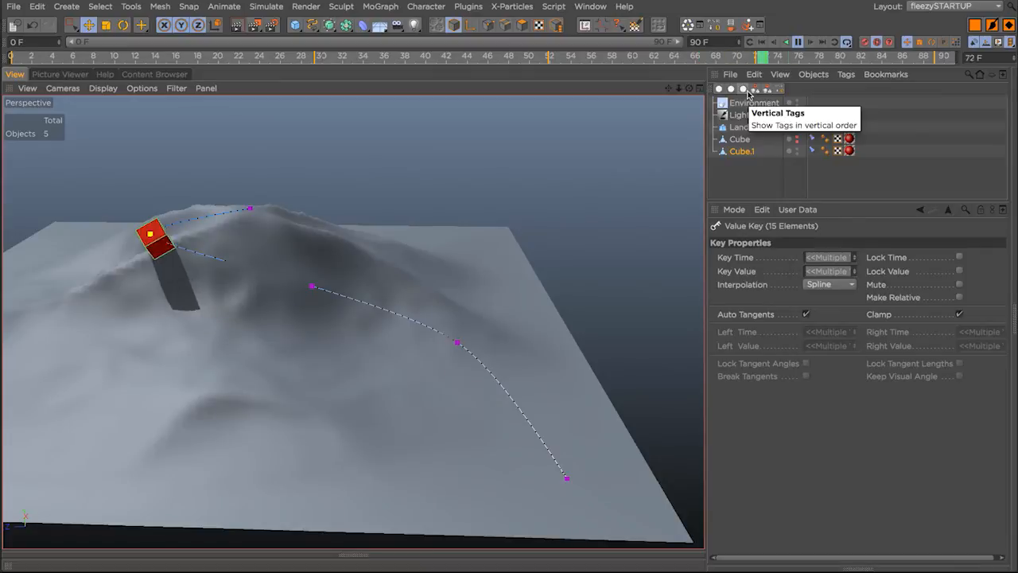
{"action": "left_click", "coordinate": [430, 57]}
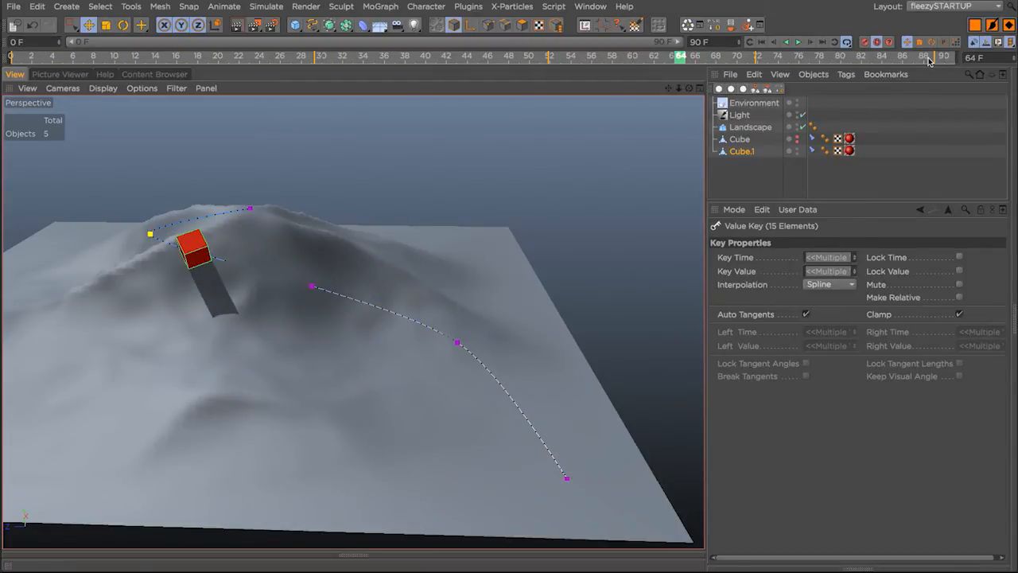
{"action": "left_click", "coordinate": [355, 57]}
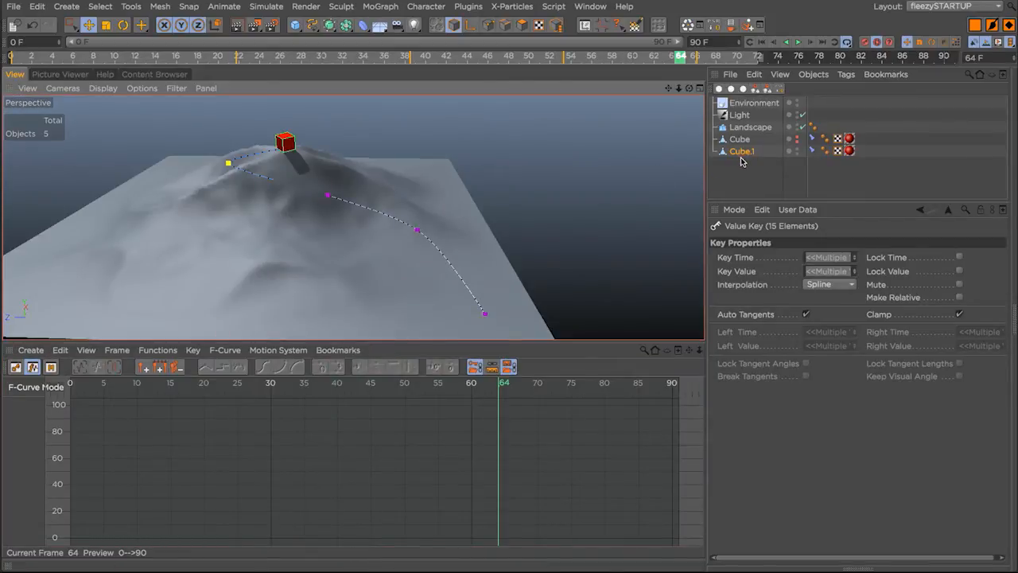
{"action": "left_click", "coordinate": [740, 152]}
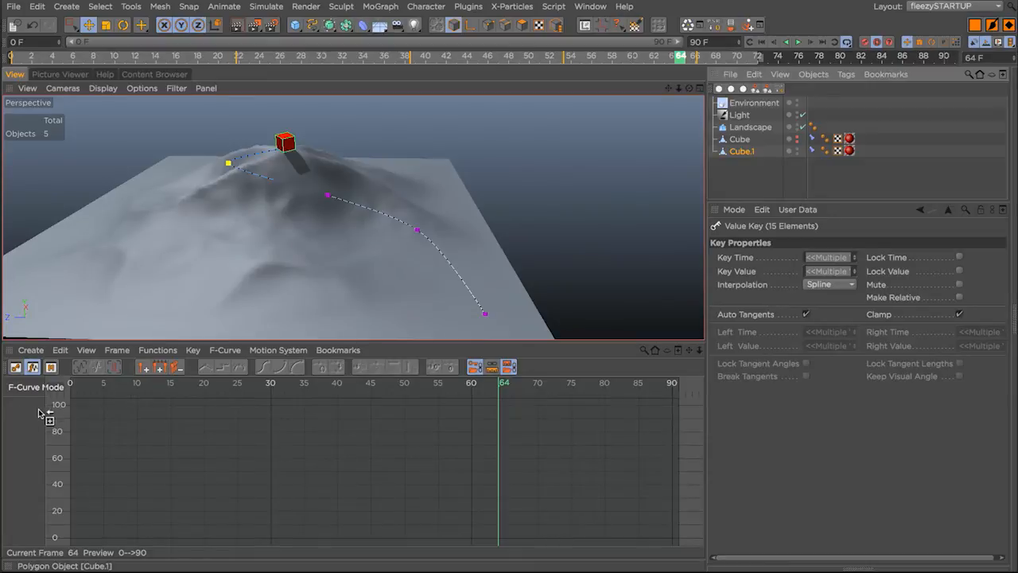
{"action": "left_click", "coordinate": [741, 151]}
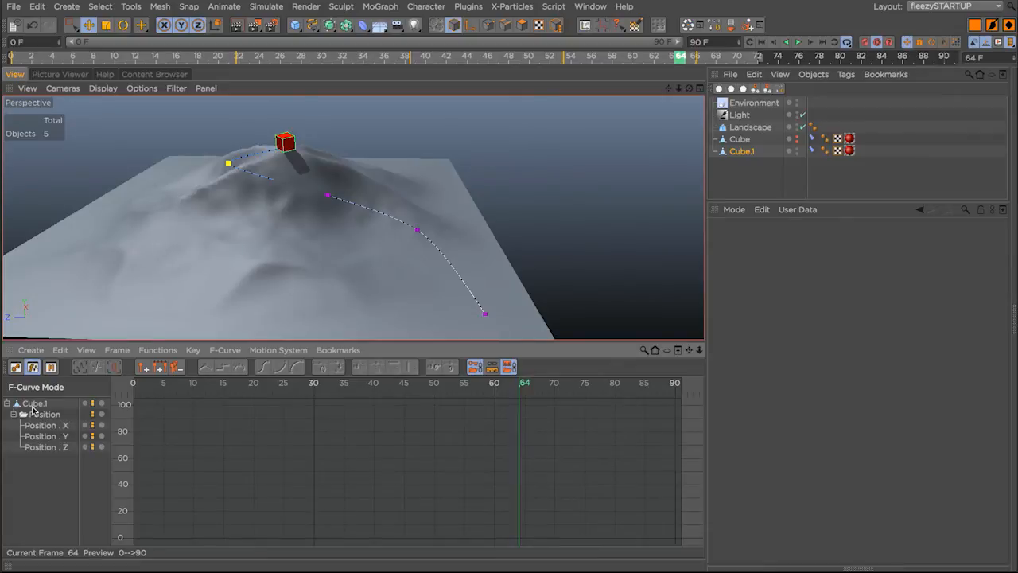
{"action": "left_click", "coordinate": [44, 414]}
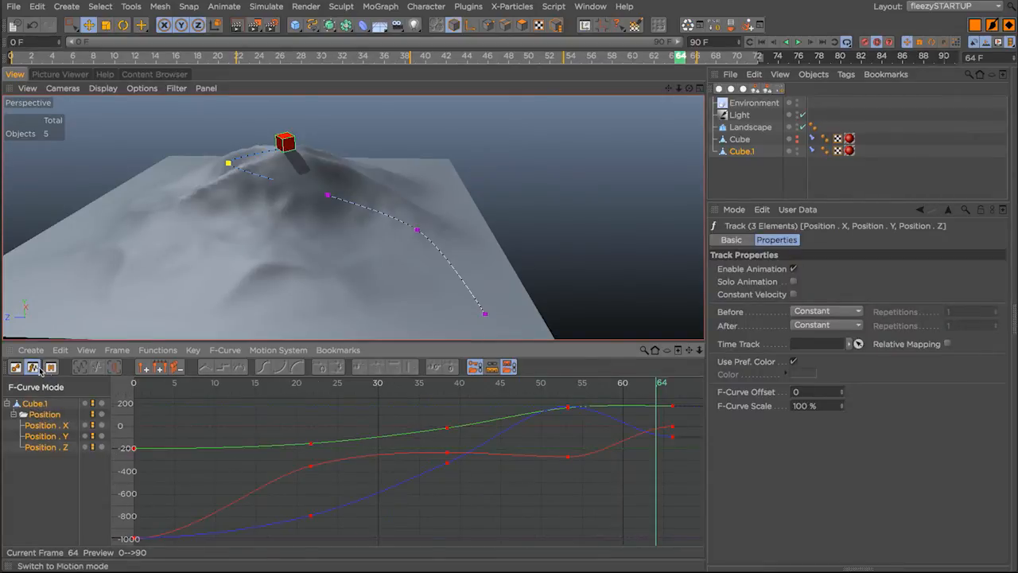
{"action": "left_click", "coordinate": [29, 350]}
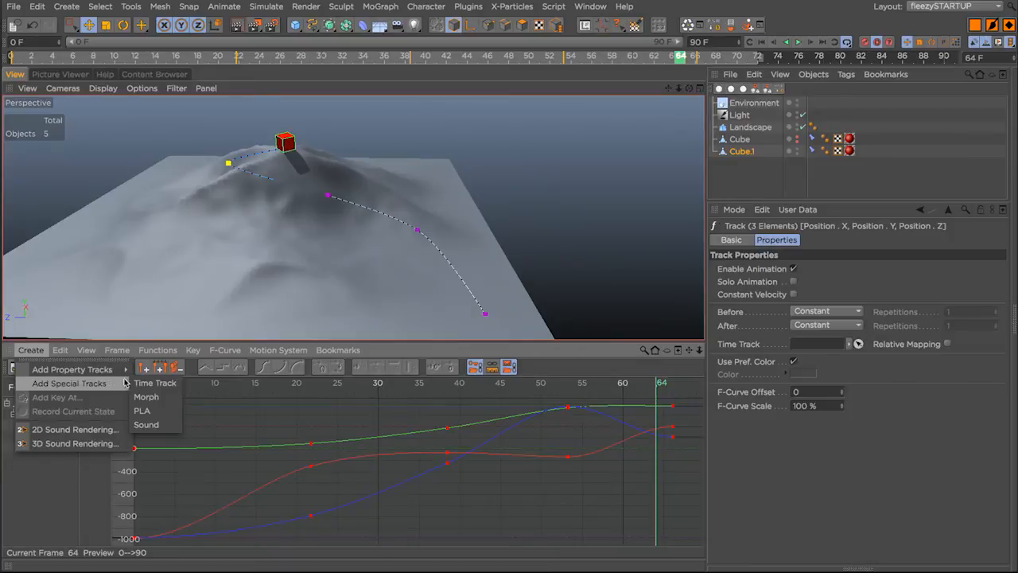
{"action": "left_click", "coordinate": [156, 382]}
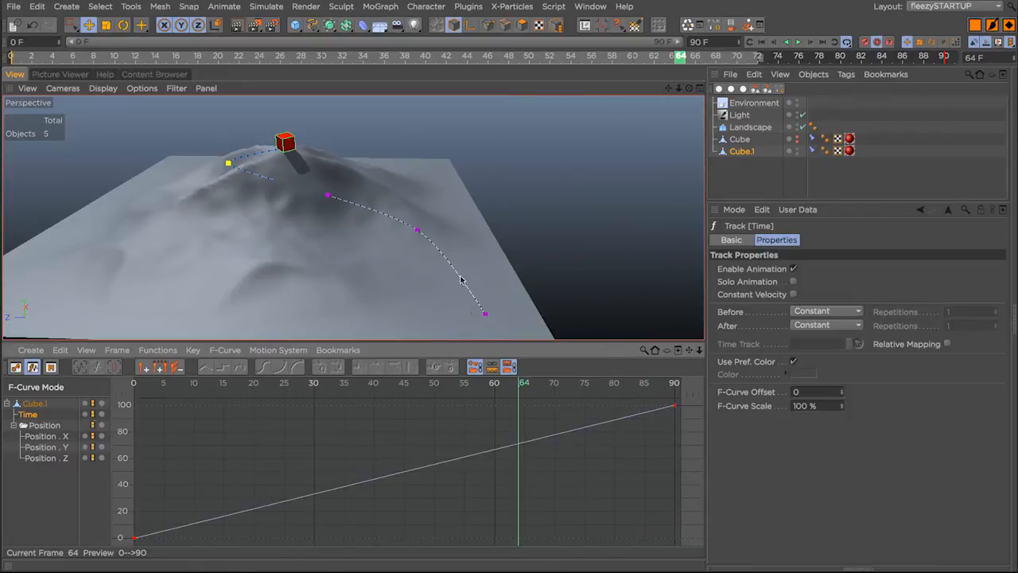
{"action": "mouse_move", "coordinate": [144, 515]}
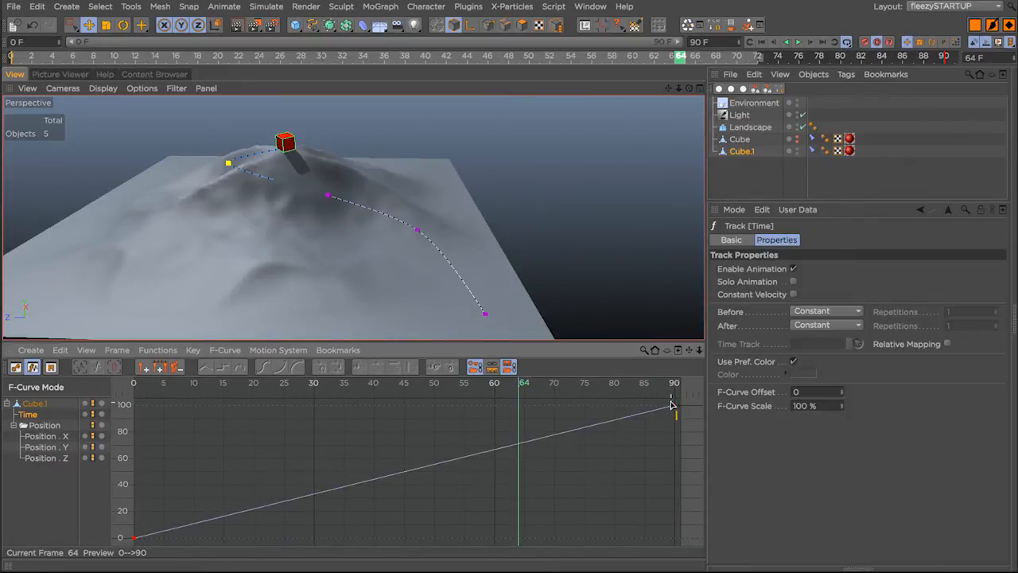
{"action": "left_click", "coordinate": [800, 57]}
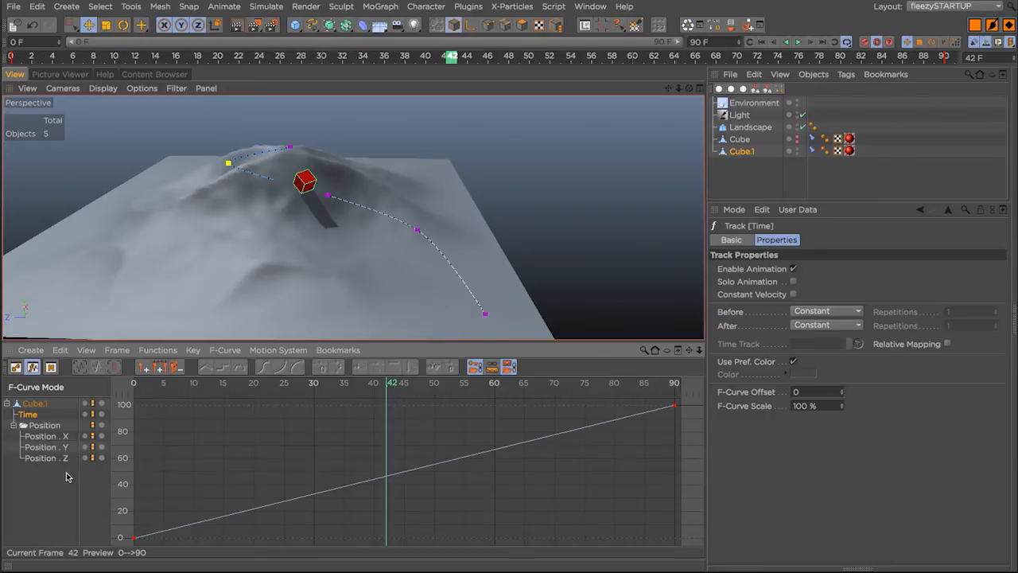
Expand Cube.1's Time track to show its position keyframes in the timeline
{"action": "left_click", "coordinate": [45, 425]}
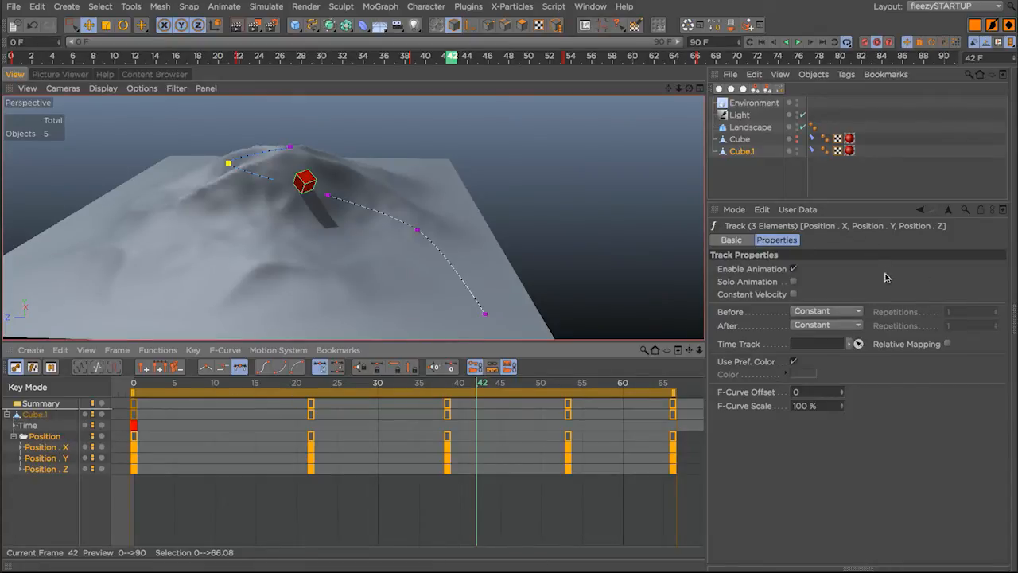
{"action": "mouse_move", "coordinate": [32, 448]}
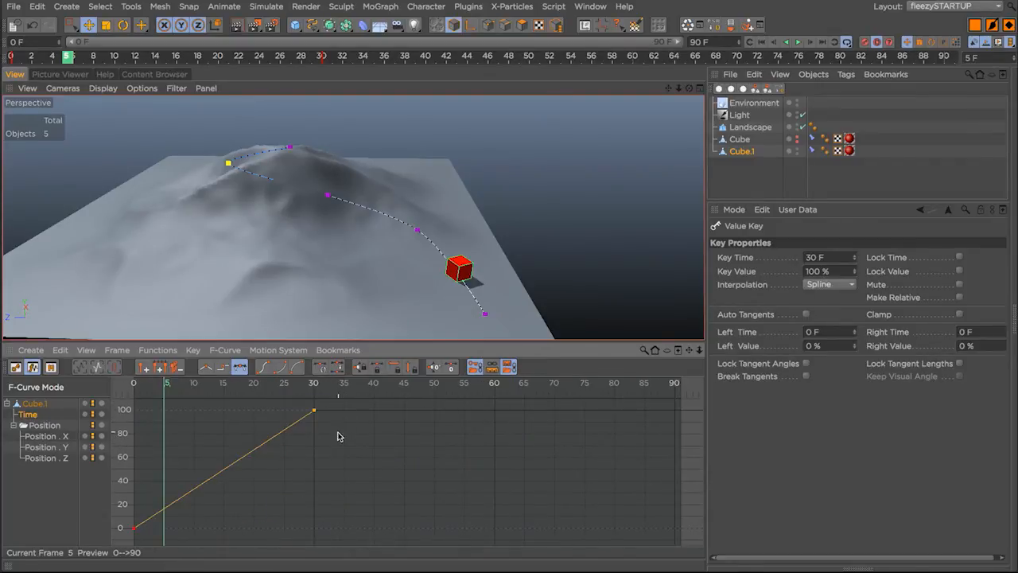
Add a key on Cube1's Time curve near frame 40, then restore the straight 0–90 F ramp
{"action": "left_click", "coordinate": [827, 258]}
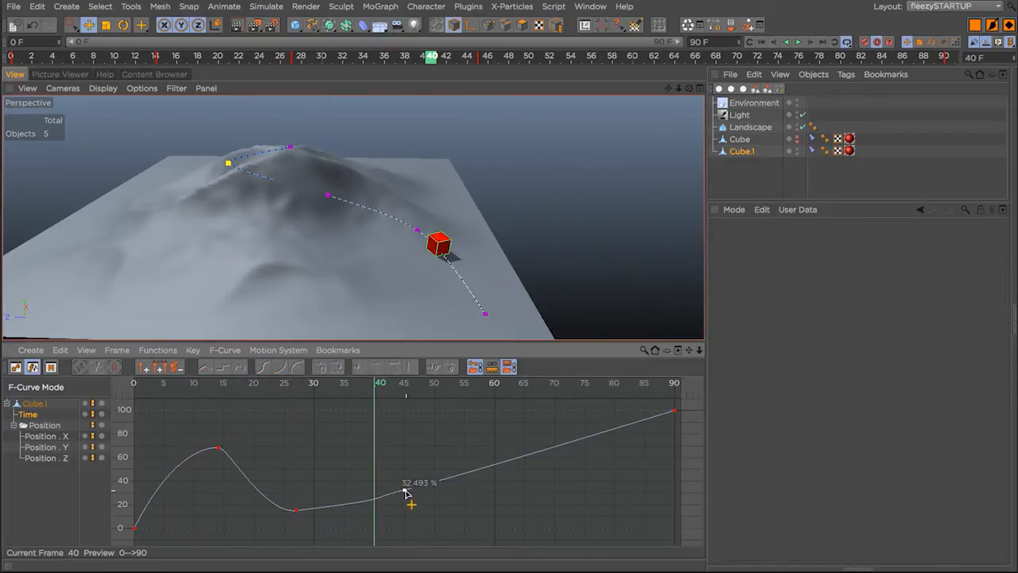
{"action": "left_click", "coordinate": [408, 506]}
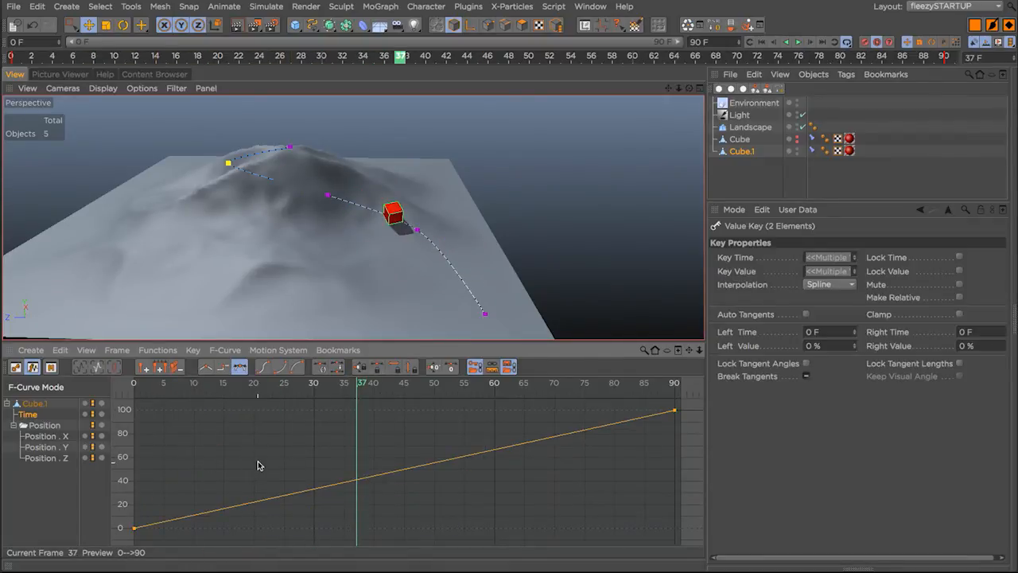
Mirror the selected Time keys on Y so the curve falls from 100% to 0% by frame 90
{"action": "right_click", "coordinate": [258, 465]}
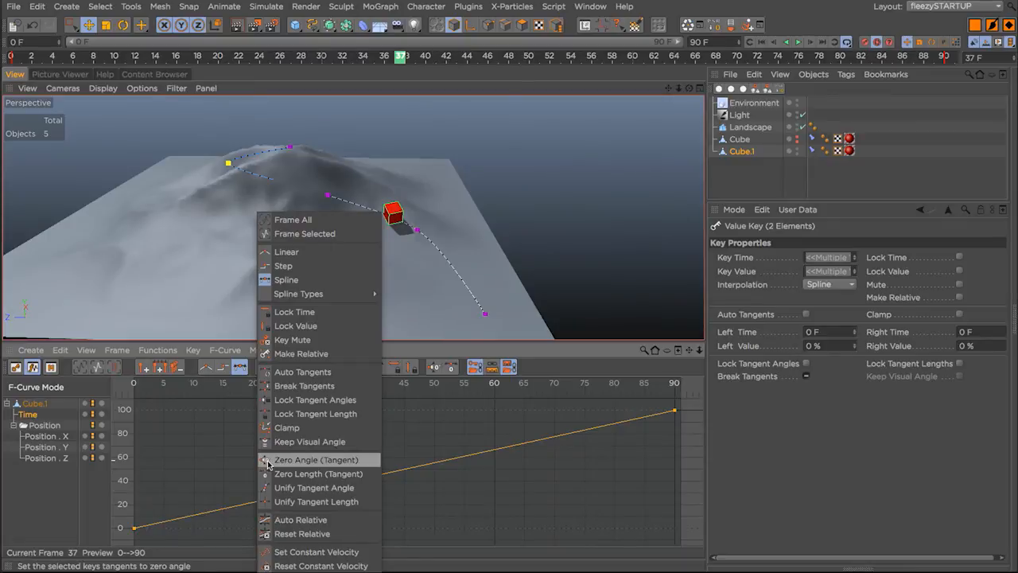
{"action": "left_click", "coordinate": [118, 350]}
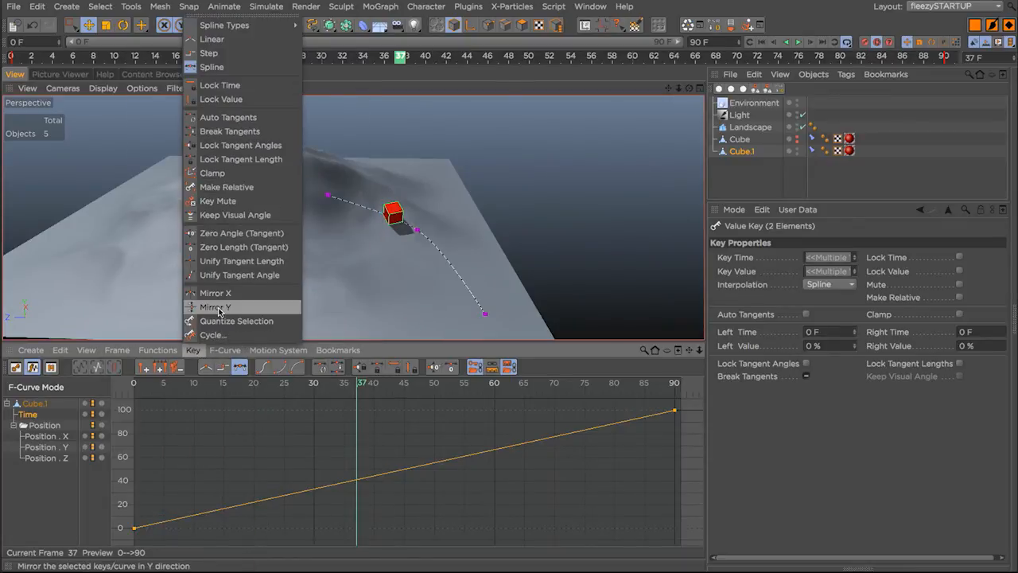
{"action": "left_click", "coordinate": [215, 307]}
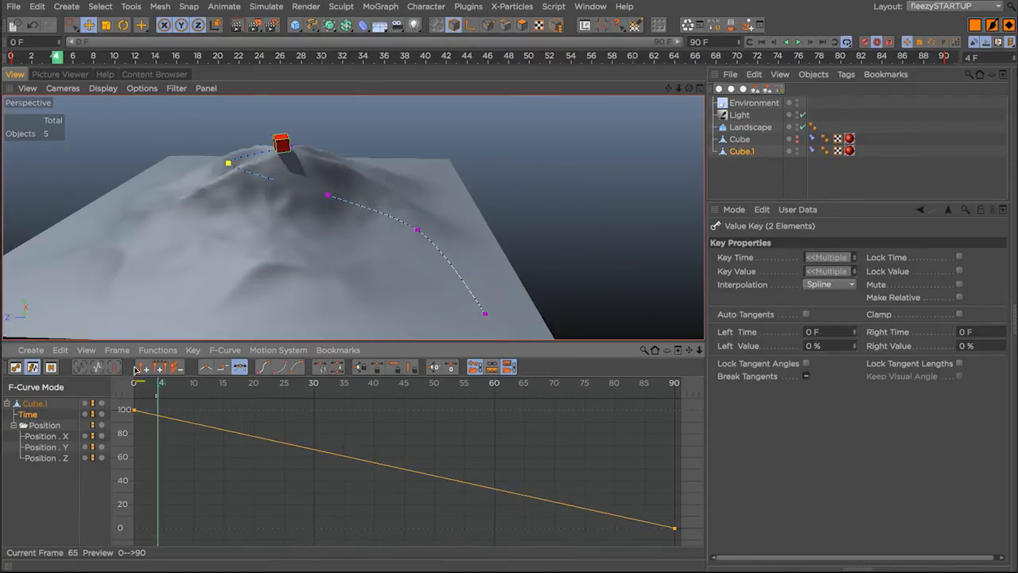
{"action": "left_click", "coordinate": [192, 350]}
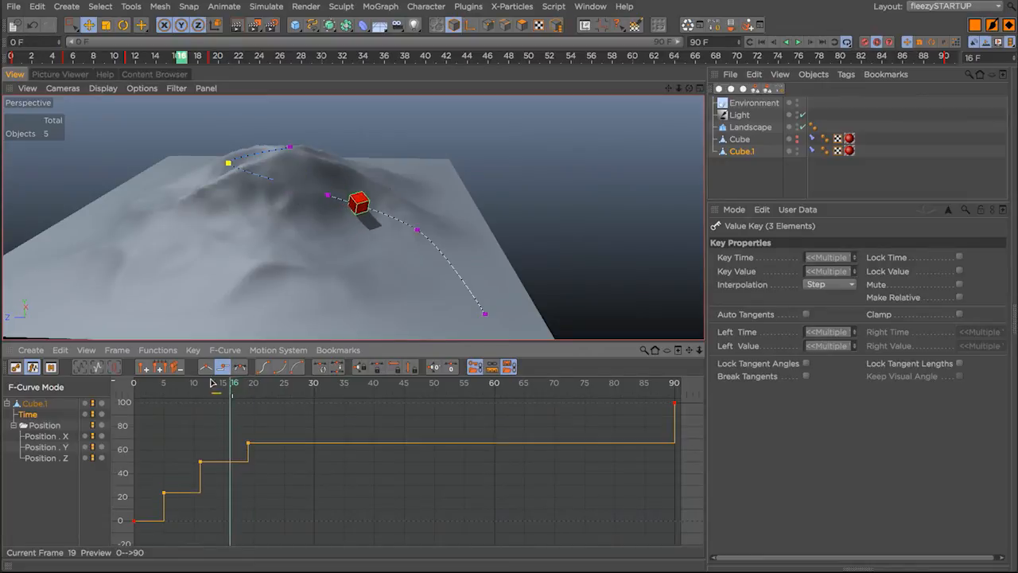
Add another held step to Cube1's Time curve and select Cube1 for tagging
{"action": "left_click", "coordinate": [798, 41]}
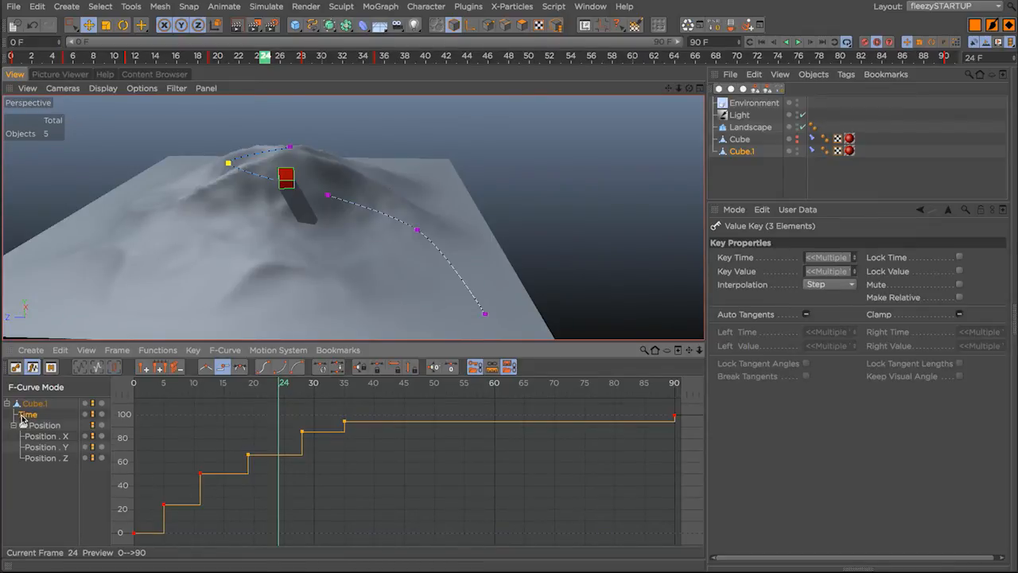
{"action": "left_click", "coordinate": [741, 151]}
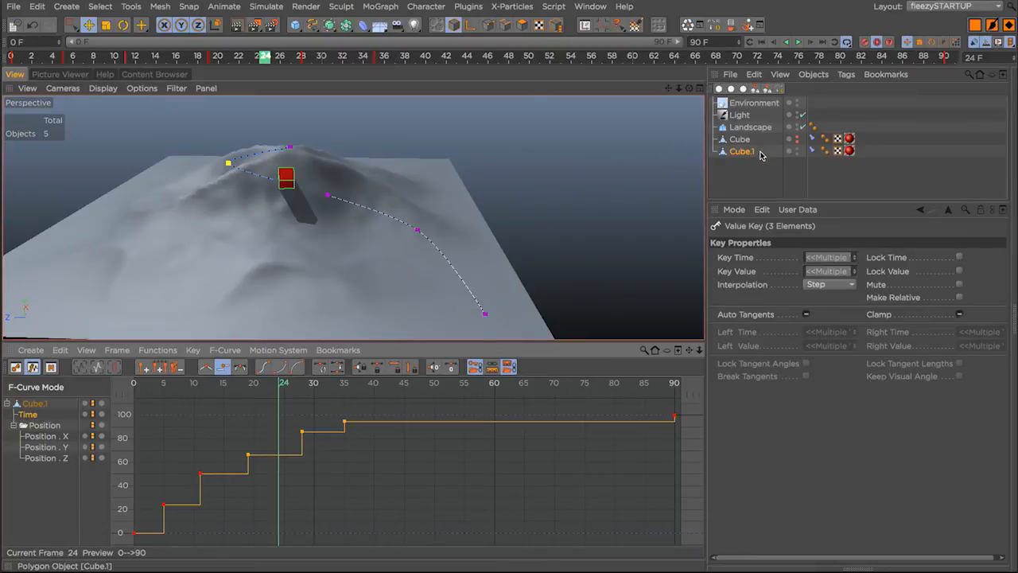
{"action": "mouse_move", "coordinate": [764, 164]}
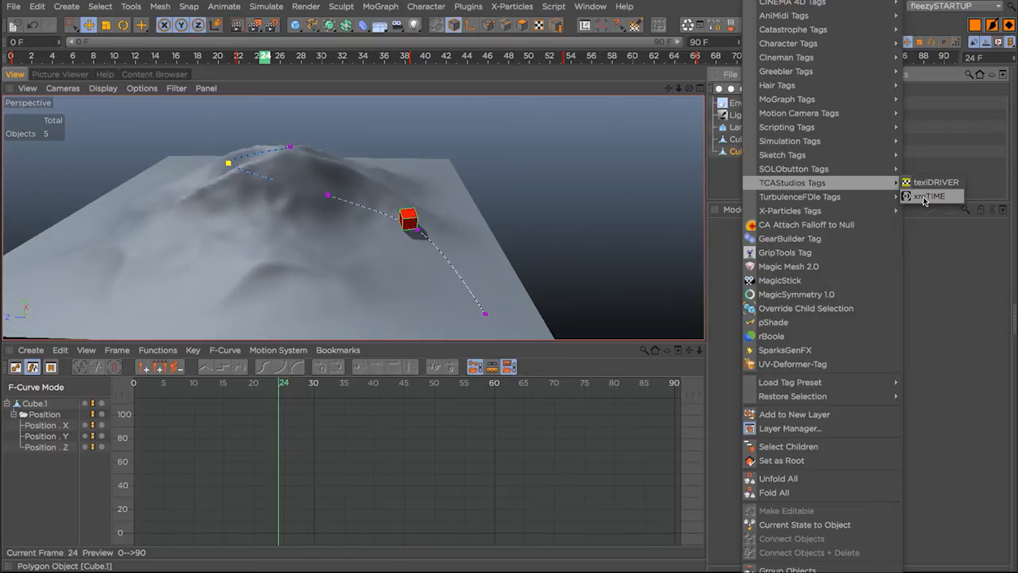
Attach an xreTIME tag to Cube1, play the animation and show the tag's settings
{"action": "left_click", "coordinate": [929, 196]}
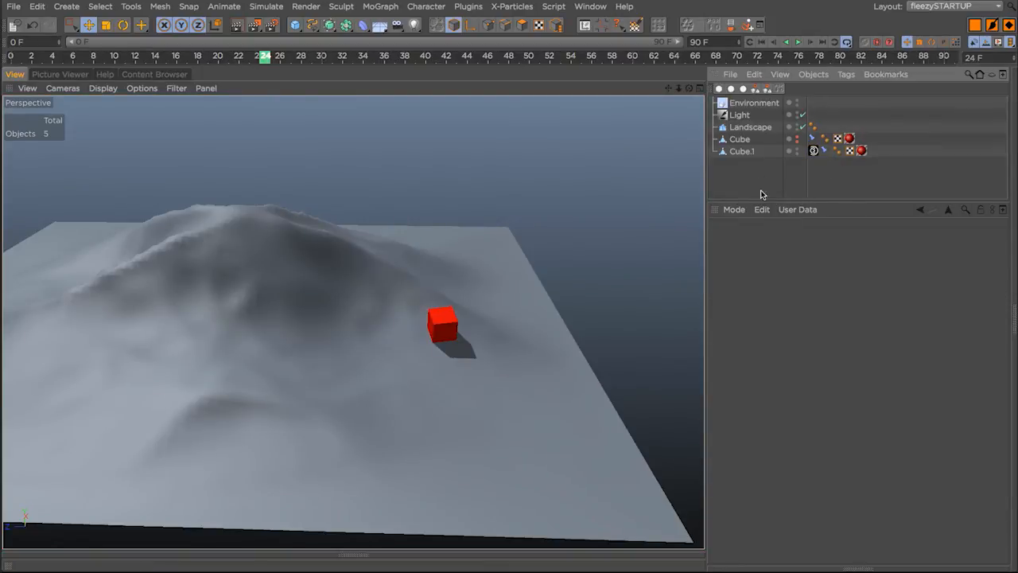
{"action": "left_click_drag", "start_coordinate": [442, 326], "coordinate": [570, 465]}
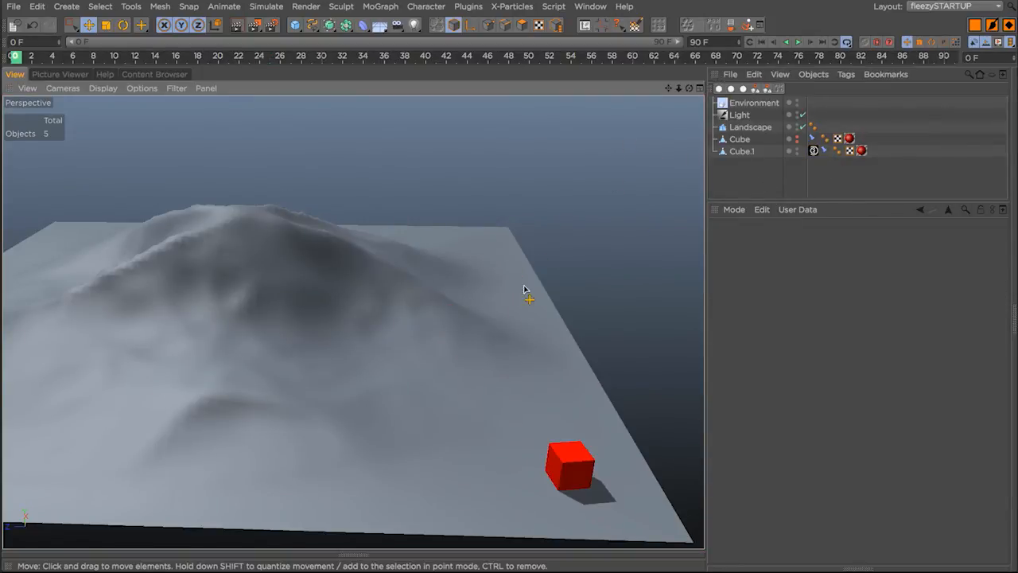
{"action": "left_click", "coordinate": [802, 41]}
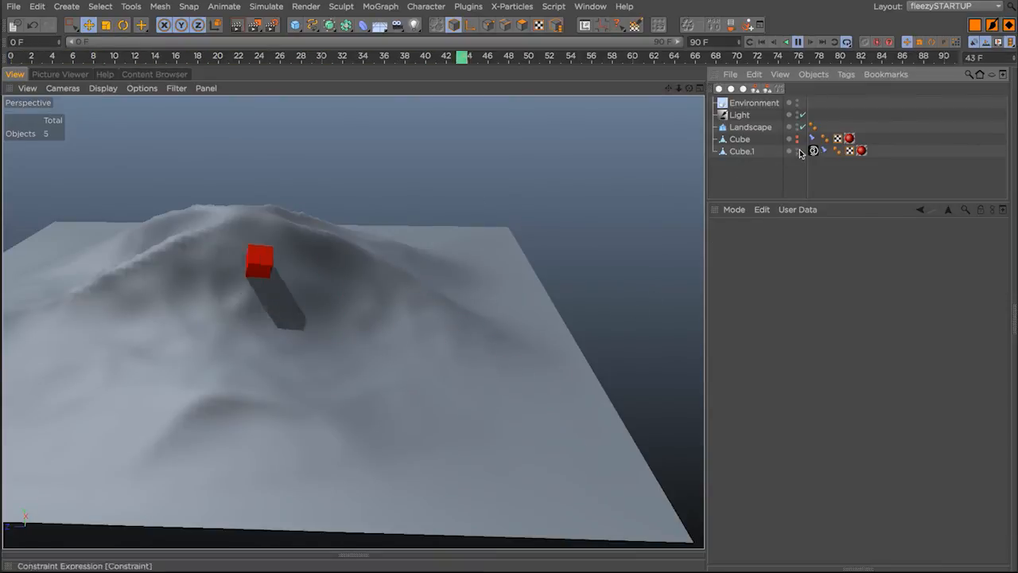
{"action": "left_click", "coordinate": [813, 151]}
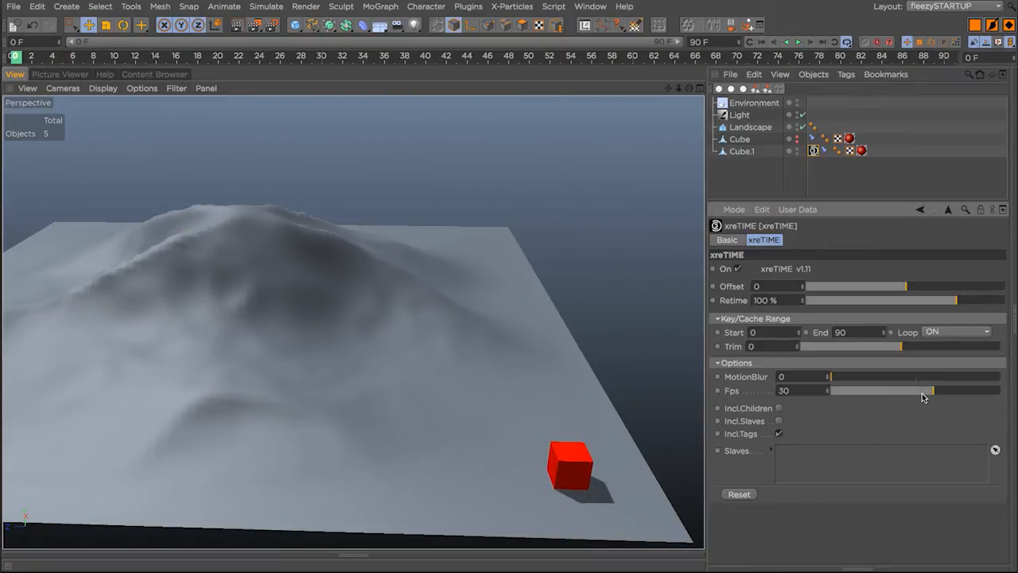
Lower the xreTIME tag's Fps from 30 to 3 and view its Priority setting
{"action": "left_click_drag", "start_coordinate": [922, 389], "coordinate": [815, 390]}
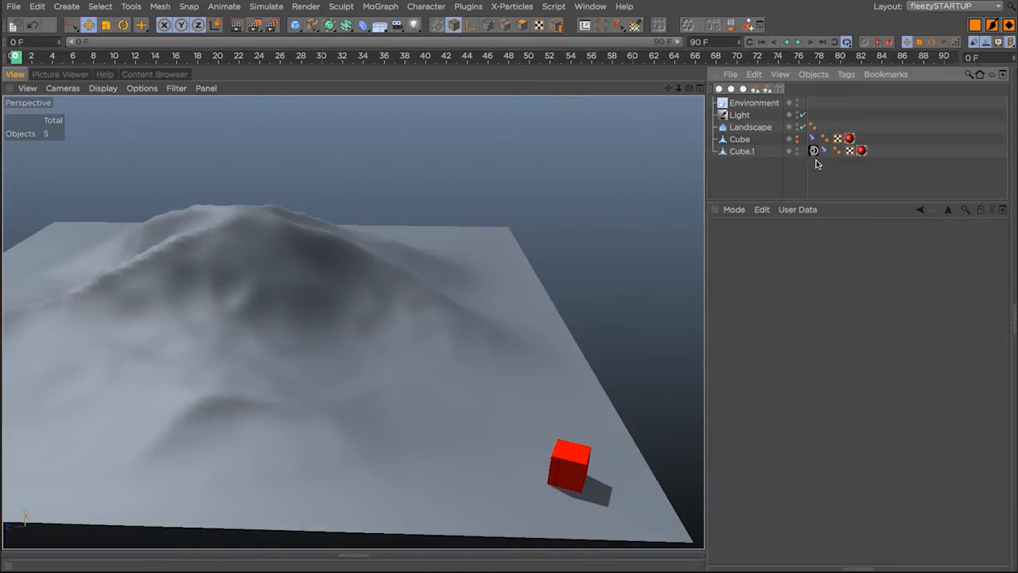
{"action": "left_click", "coordinate": [813, 150]}
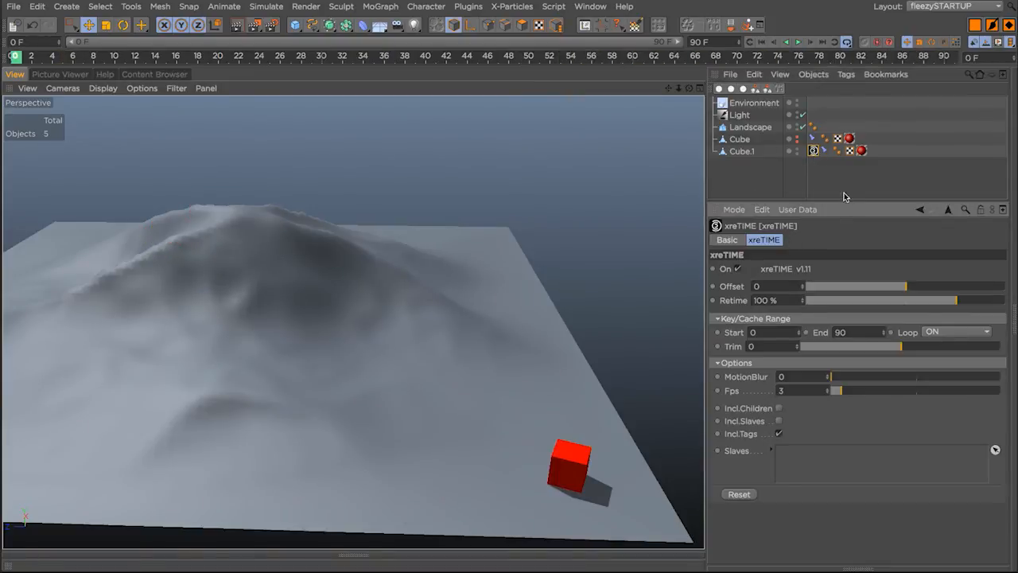
{"action": "mouse_move", "coordinate": [840, 221]}
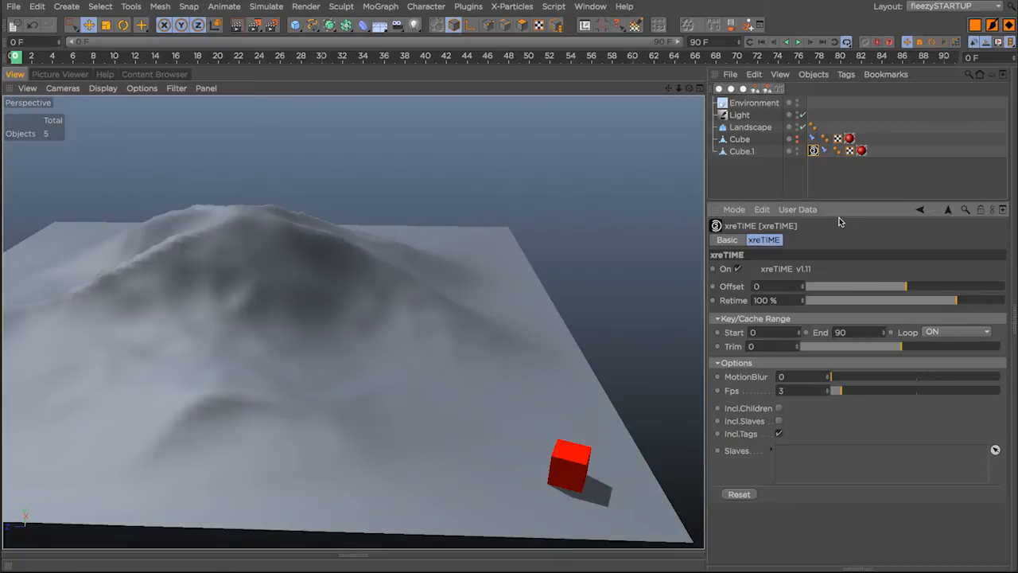
{"action": "left_click", "coordinate": [727, 239]}
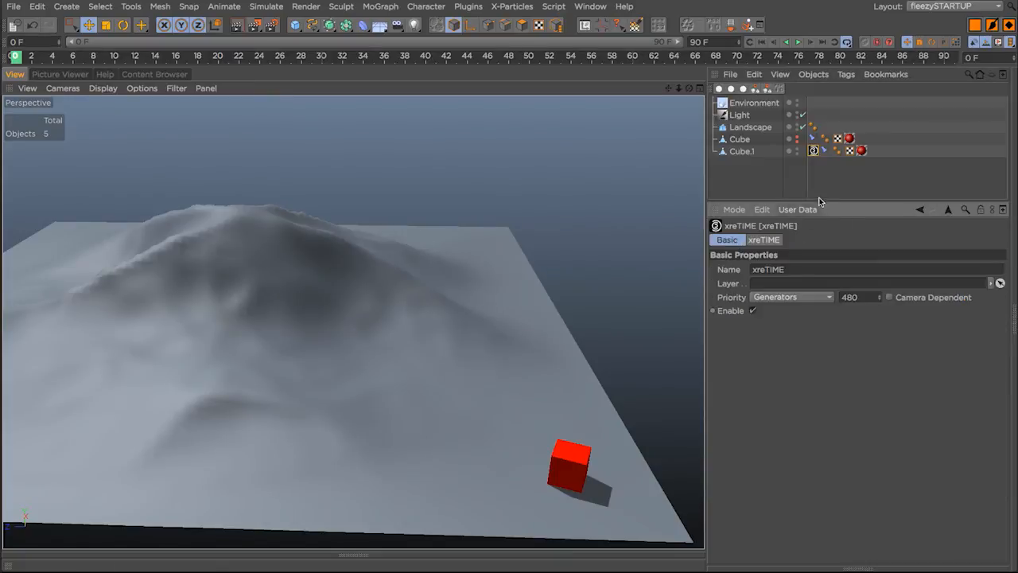
{"action": "mouse_move", "coordinate": [801, 224]}
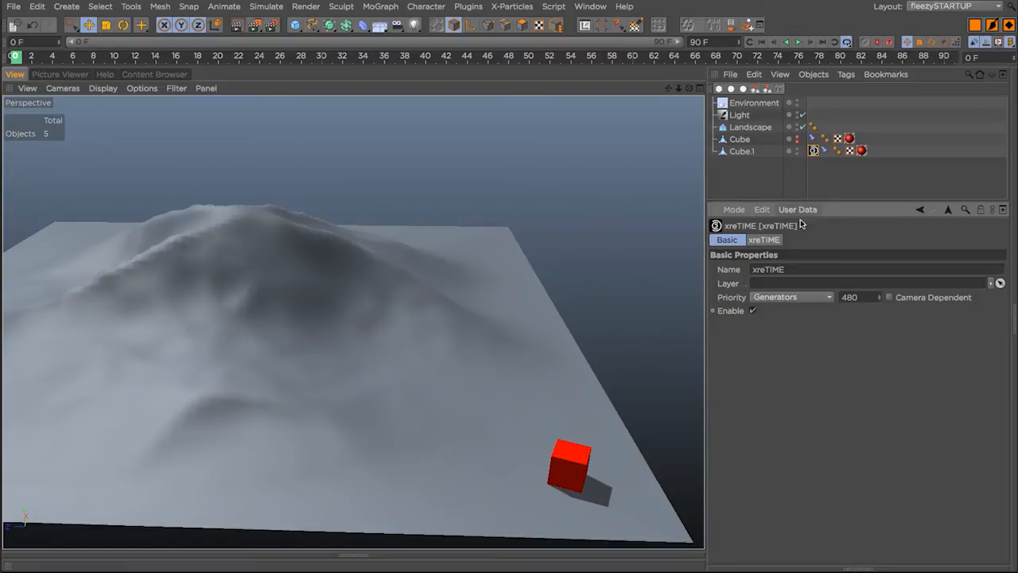
{"action": "mouse_move", "coordinate": [798, 170]}
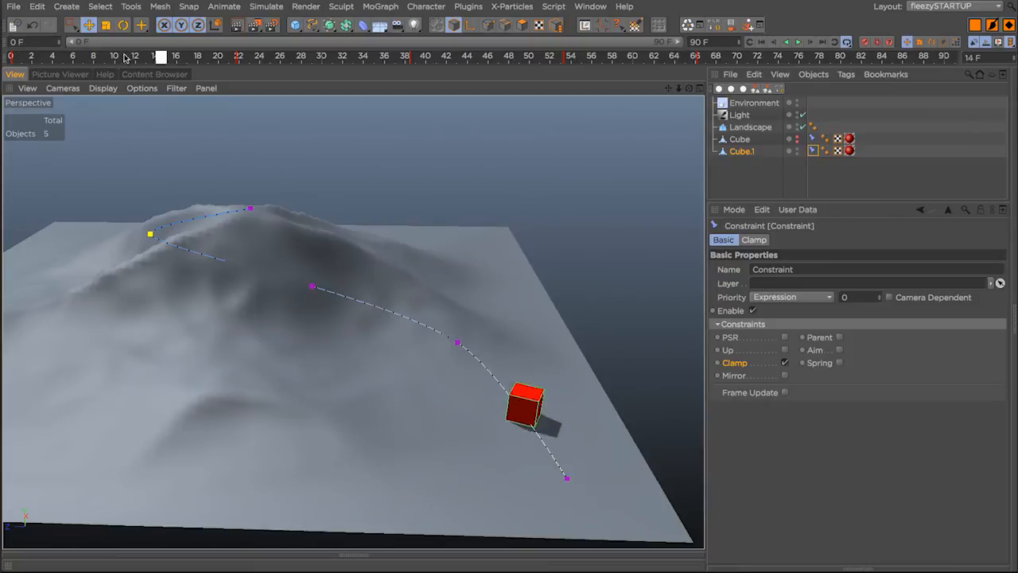
Jump to a later frame and inspect the Constraint tag's Priority choices (Expression 0)
{"action": "left_click", "coordinate": [286, 58]}
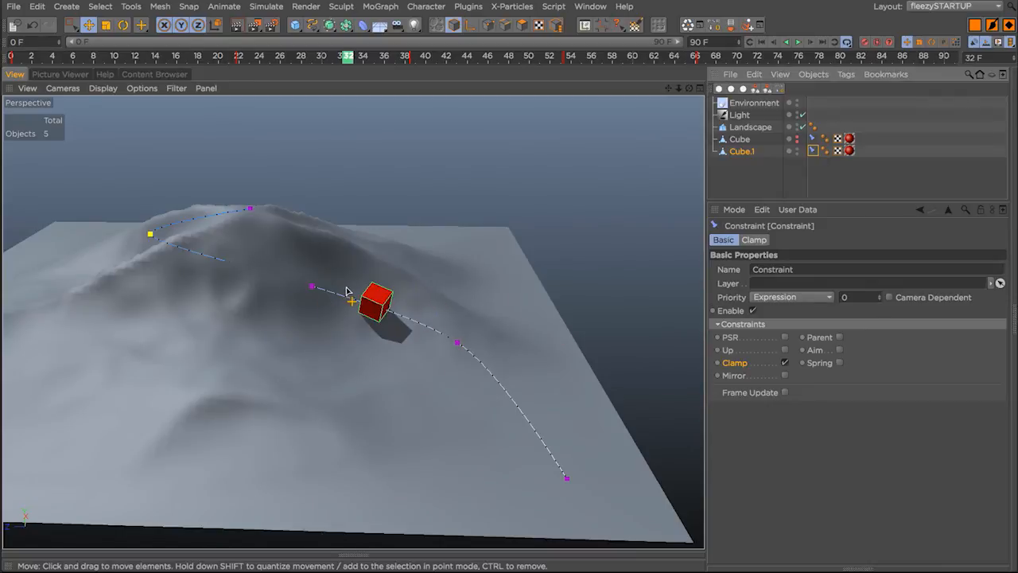
{"action": "mouse_move", "coordinate": [398, 277]}
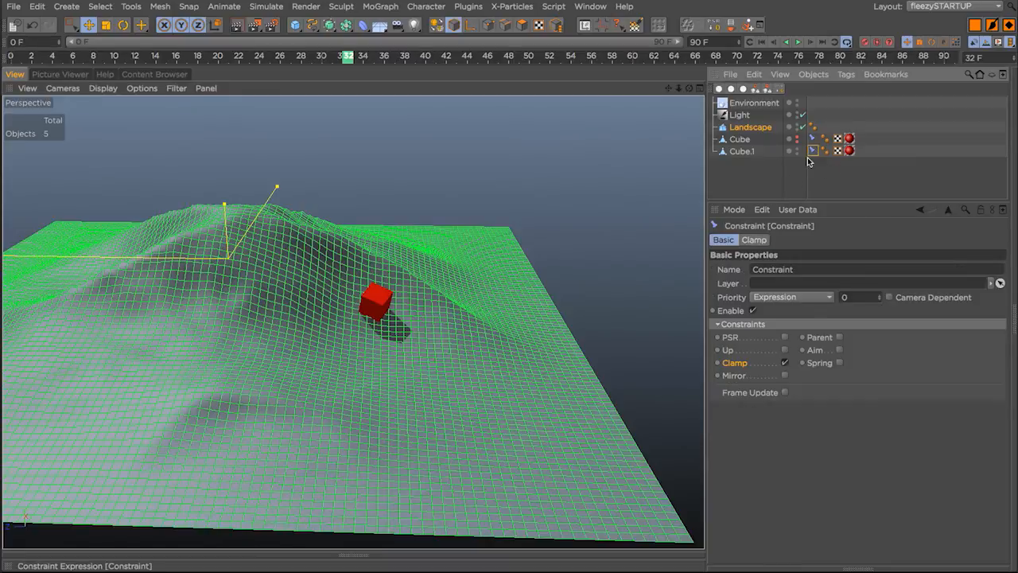
{"action": "mouse_move", "coordinate": [771, 223]}
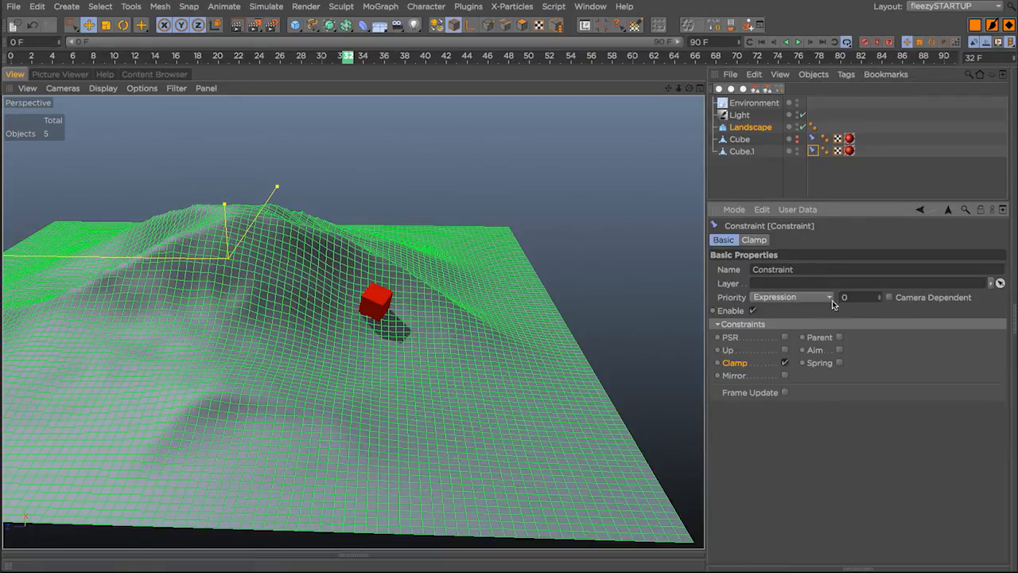
{"action": "left_click", "coordinate": [753, 102]}
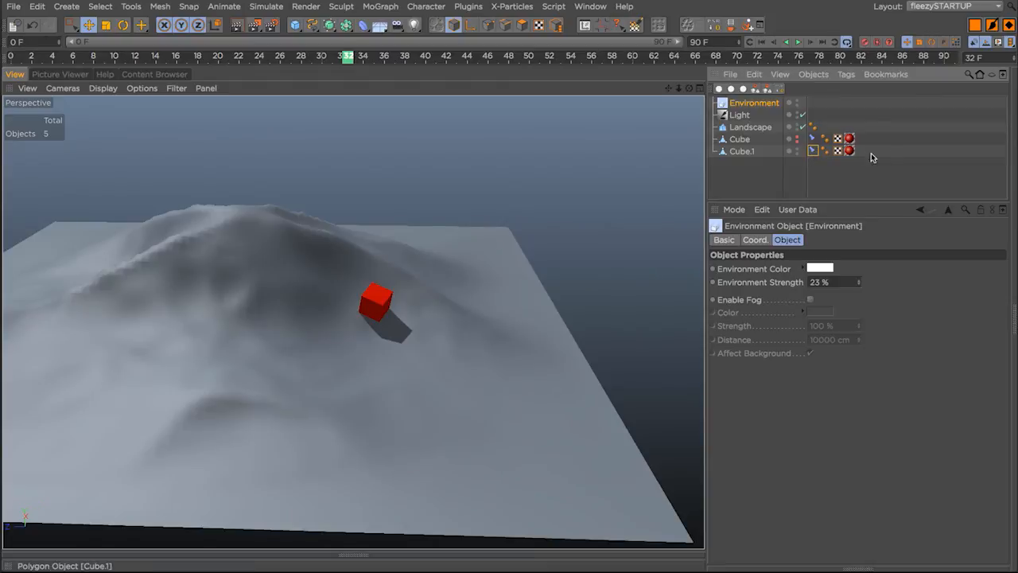
{"action": "mouse_move", "coordinate": [868, 157]}
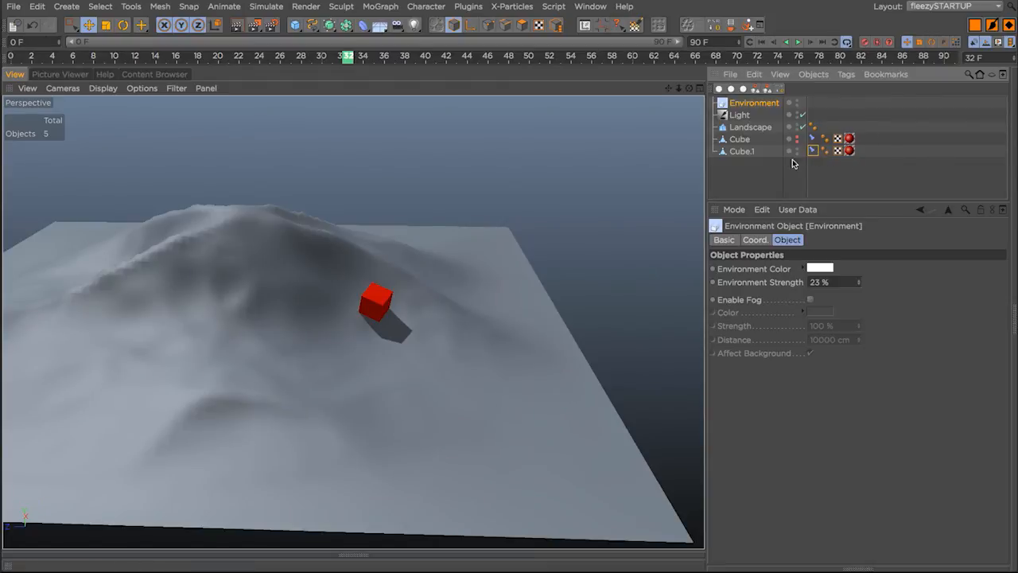
Re-add the xreTIME tag, keeping it at Generators and the Constraint at Expression priority
{"action": "left_click", "coordinate": [811, 149]}
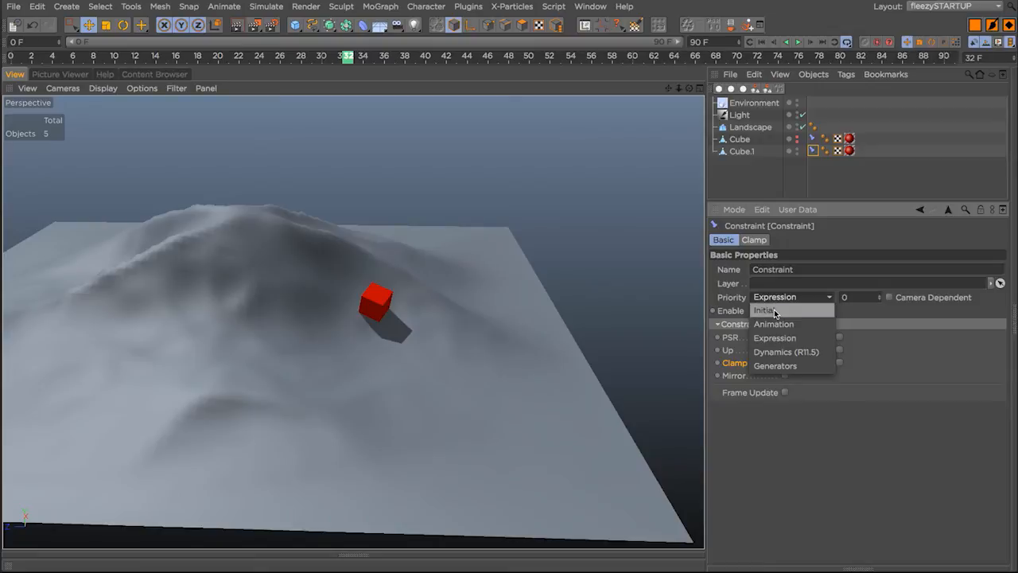
{"action": "mouse_move", "coordinate": [779, 320]}
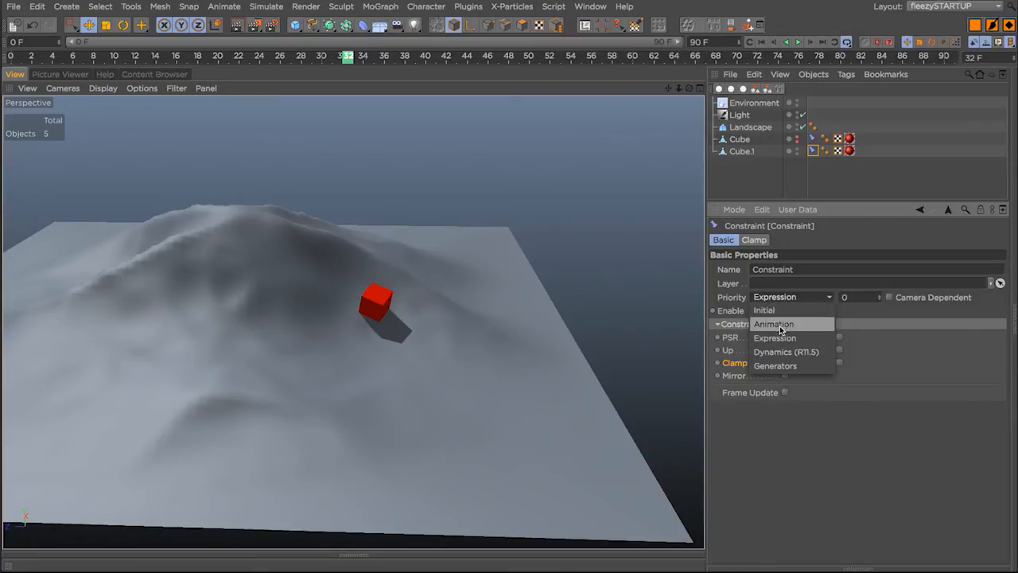
{"action": "mouse_move", "coordinate": [787, 366]}
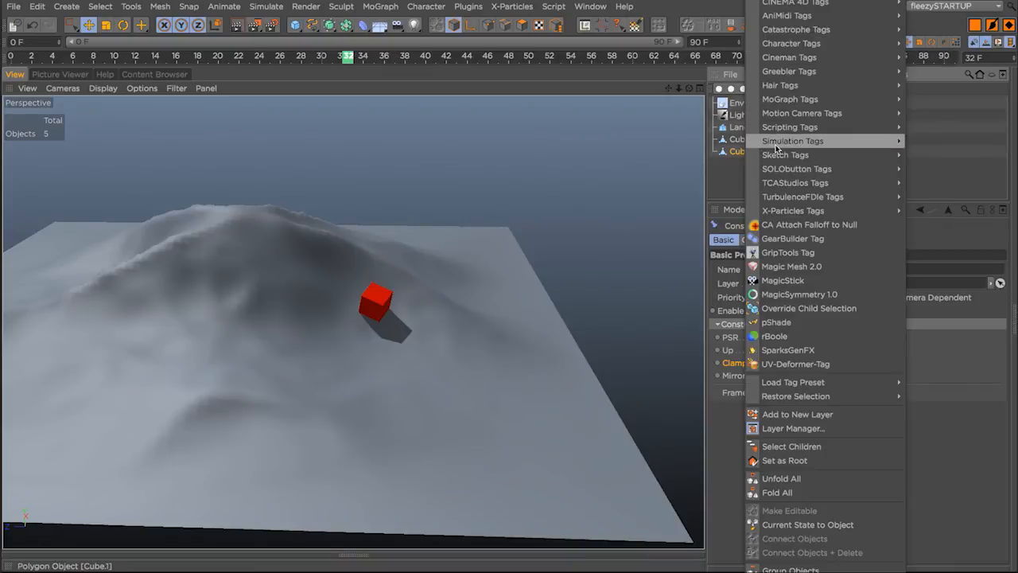
{"action": "mouse_move", "coordinate": [795, 181]}
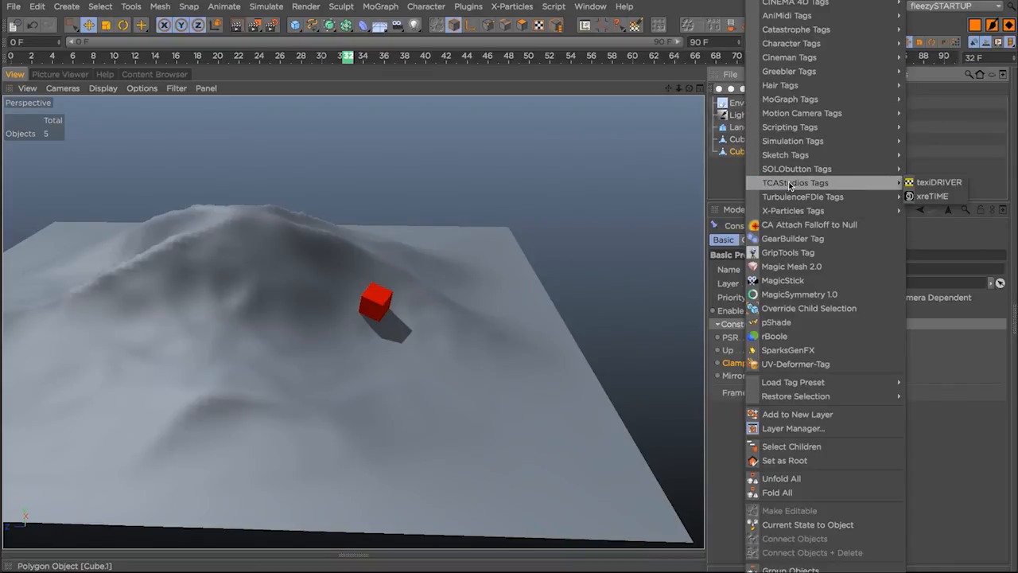
{"action": "left_click", "coordinate": [932, 196]}
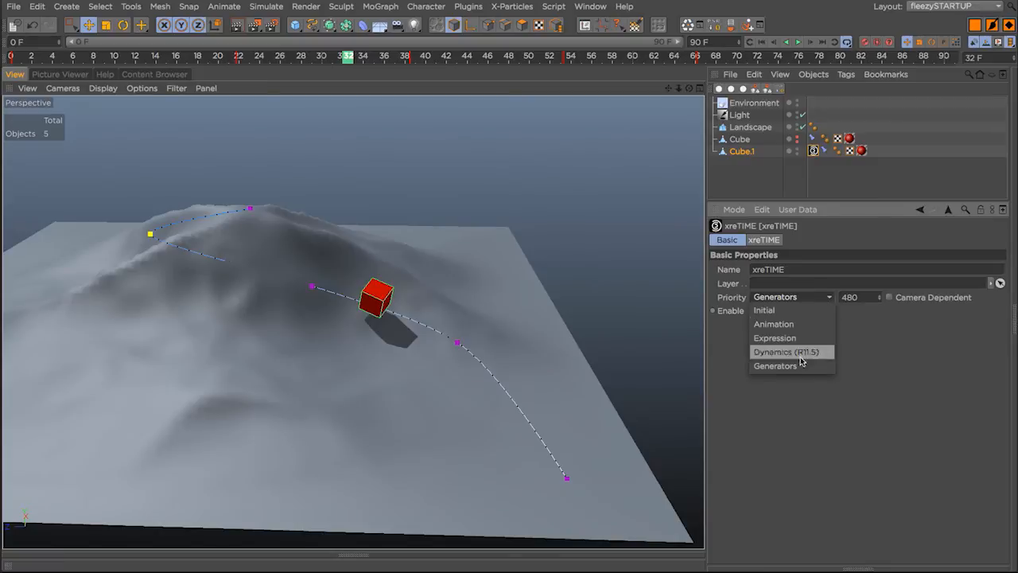
{"action": "mouse_move", "coordinate": [781, 366]}
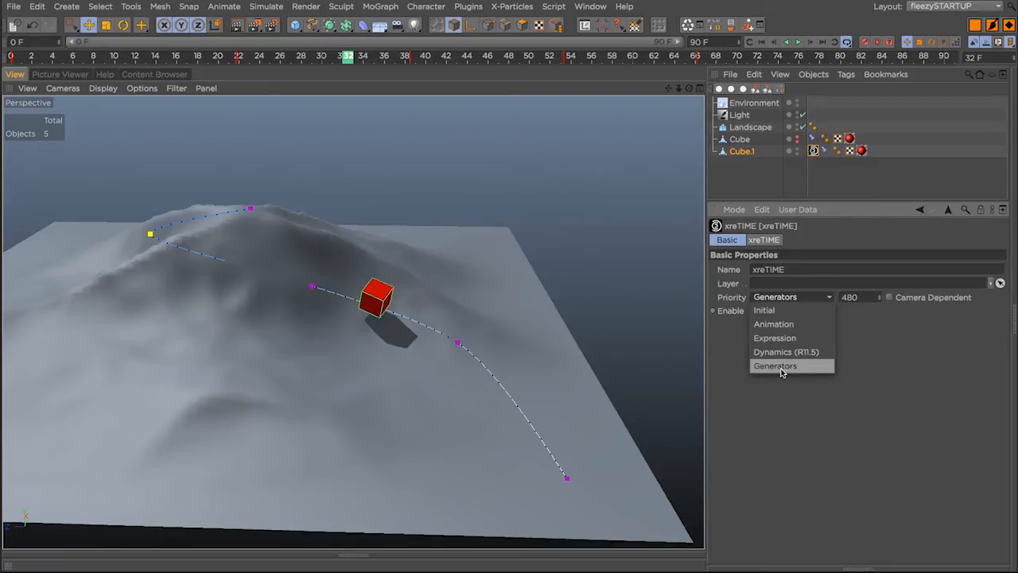
{"action": "left_click", "coordinate": [774, 366]}
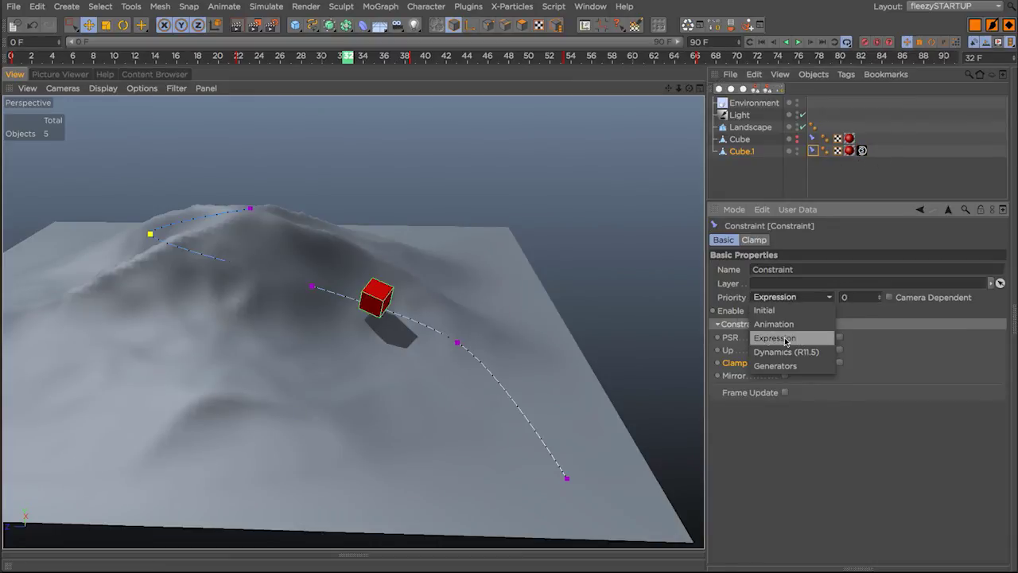
{"action": "left_click", "coordinate": [773, 337]}
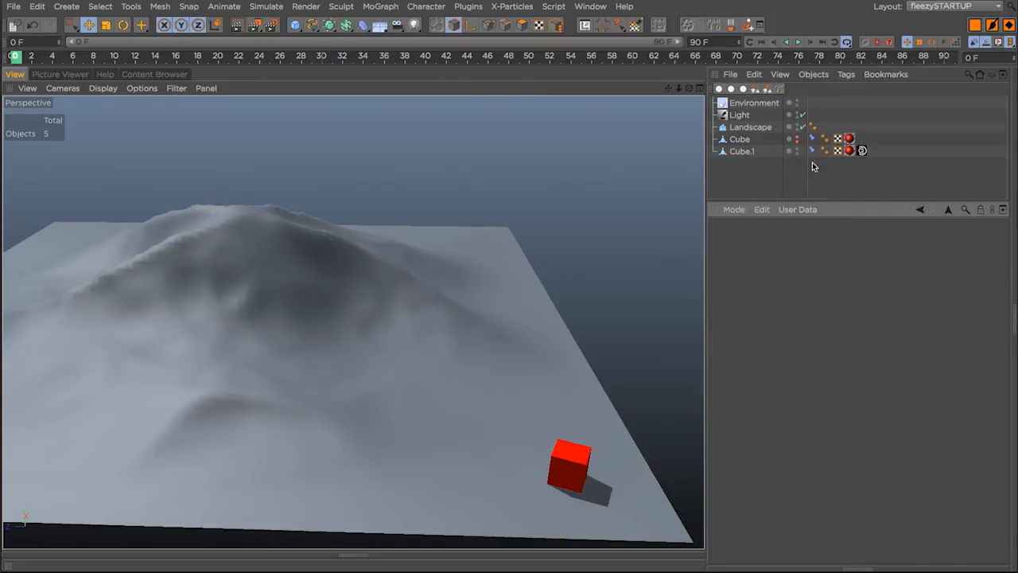
Set the xreTIME tag's Fps back to 3 for the stop-motion look
{"action": "left_click", "coordinate": [798, 42]}
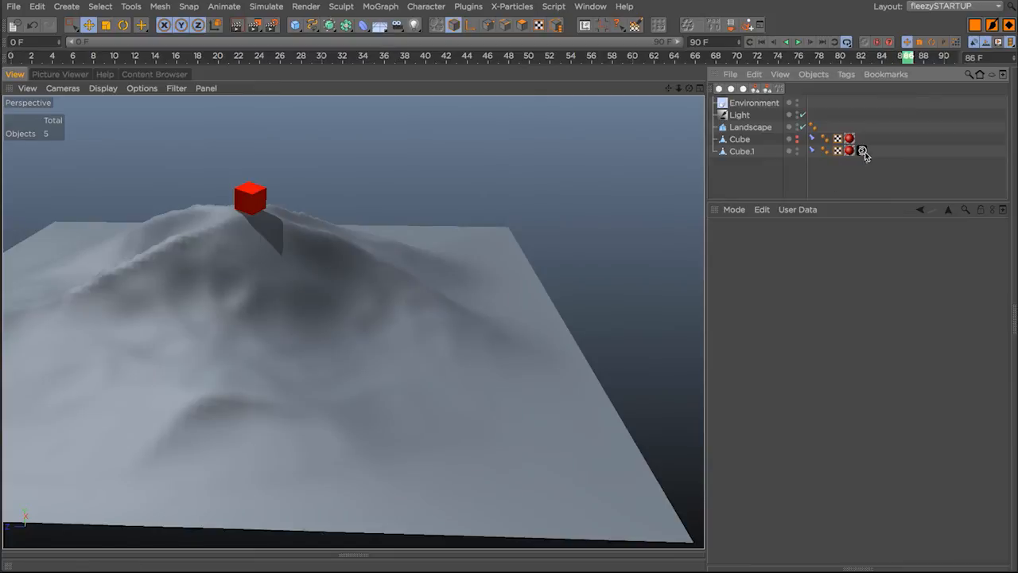
{"action": "left_click", "coordinate": [862, 149]}
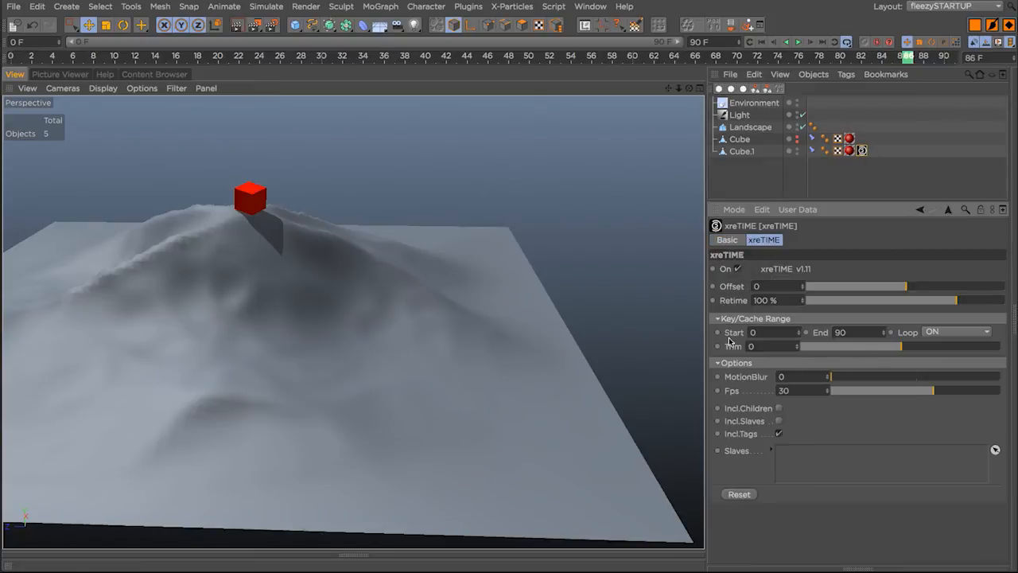
{"action": "left_click_drag", "start_coordinate": [907, 390], "coordinate": [835, 390]}
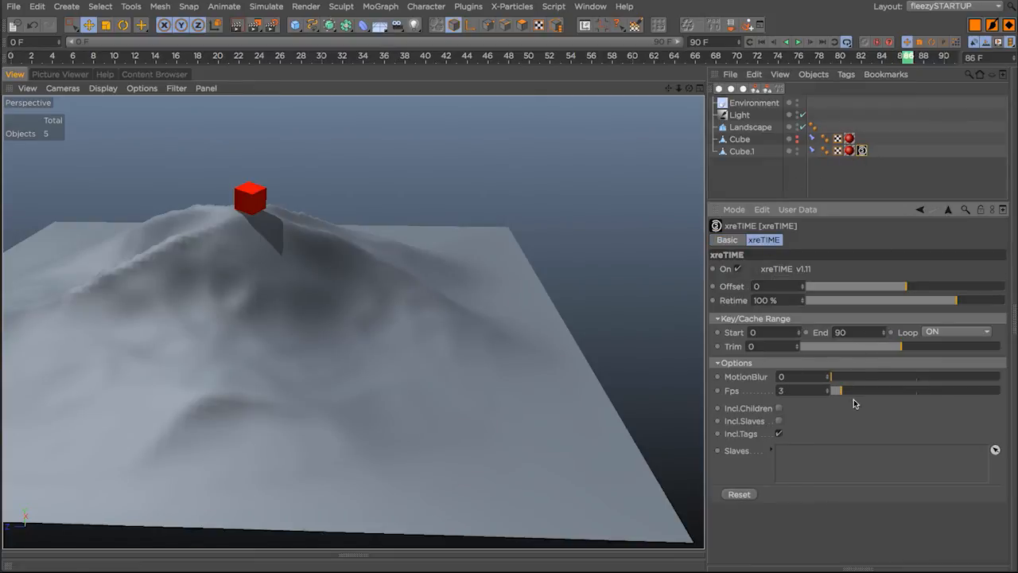
{"action": "left_click", "coordinate": [799, 41]}
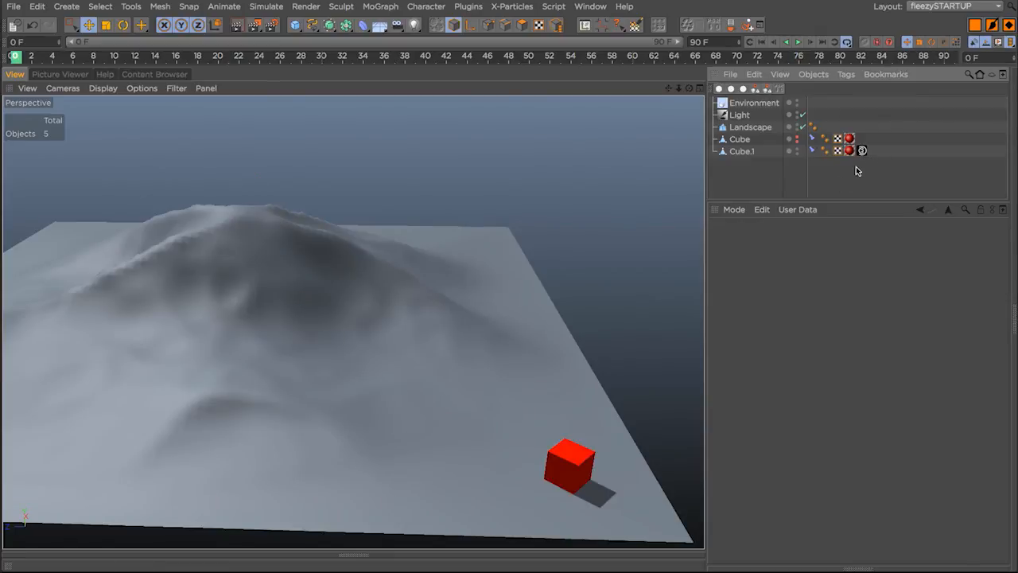
Set both the xreTIME and Constraint tag priorities to Animation
{"action": "left_click", "coordinate": [811, 150]}
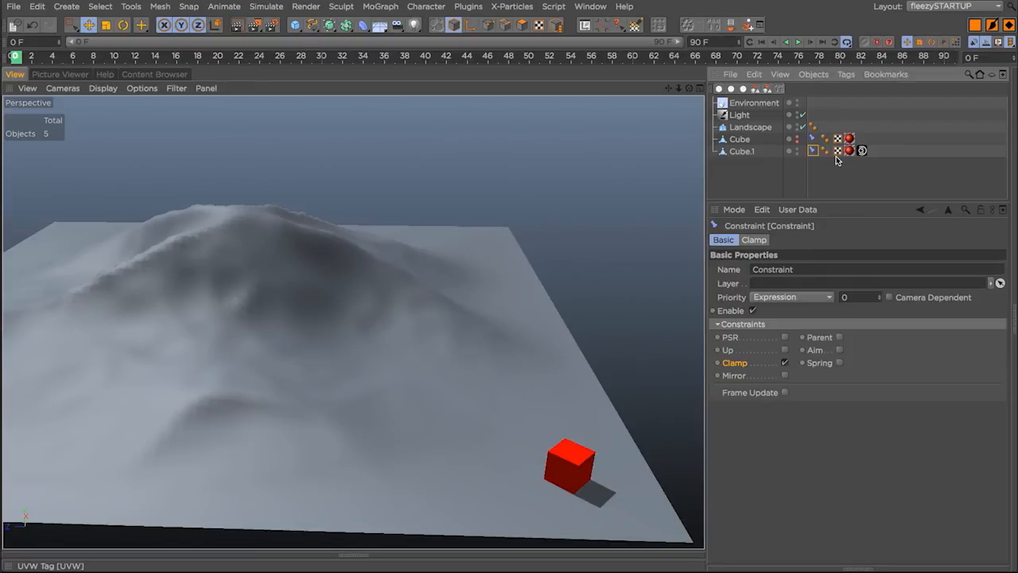
{"action": "mouse_move", "coordinate": [856, 178]}
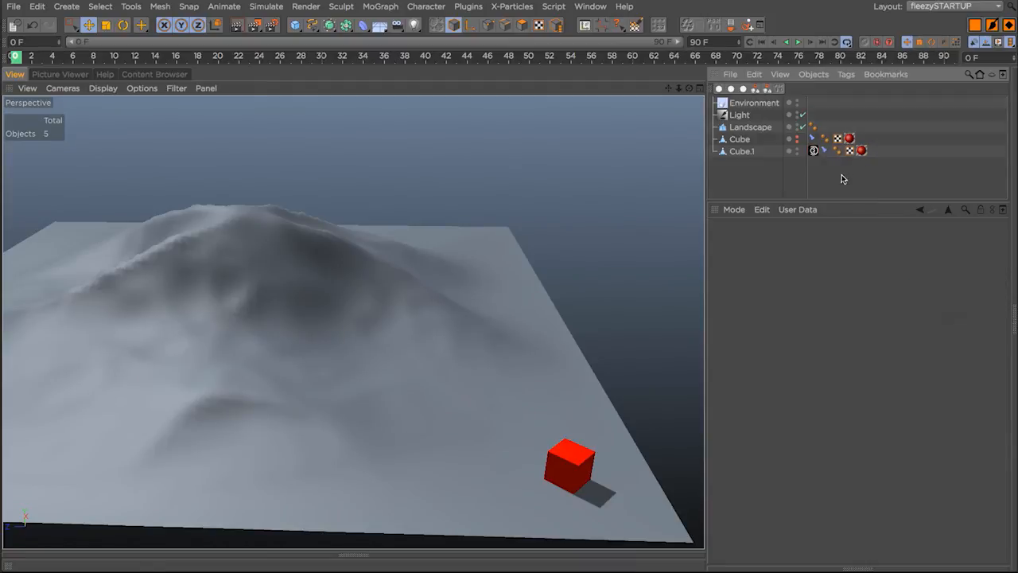
{"action": "left_click", "coordinate": [811, 151]}
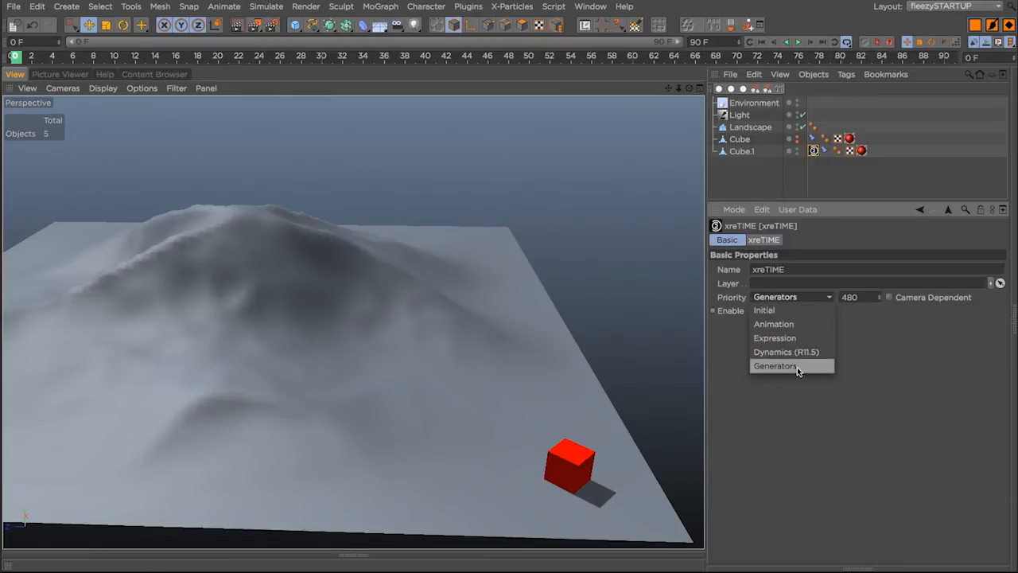
{"action": "mouse_move", "coordinate": [800, 324]}
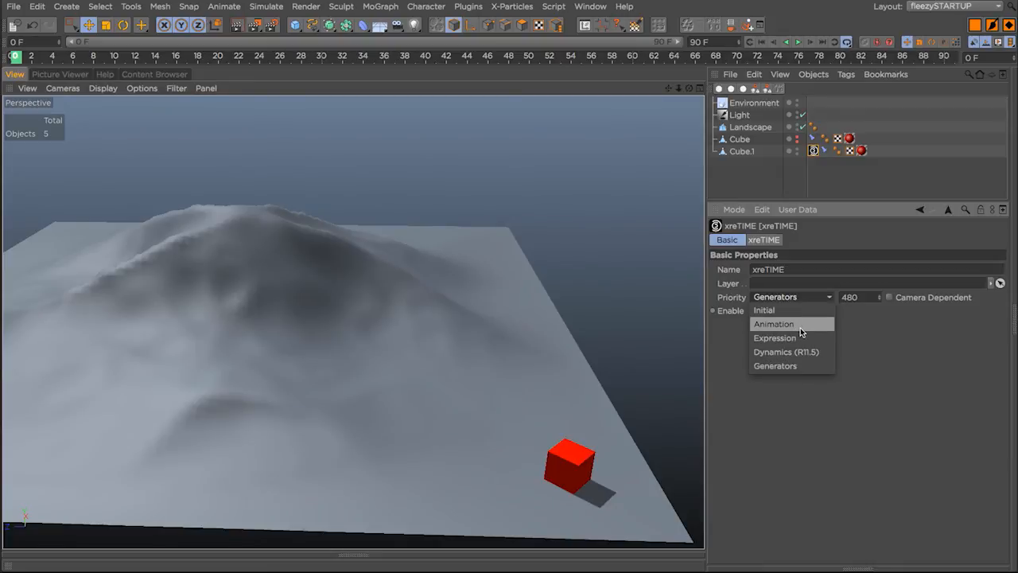
{"action": "left_click", "coordinate": [773, 325]}
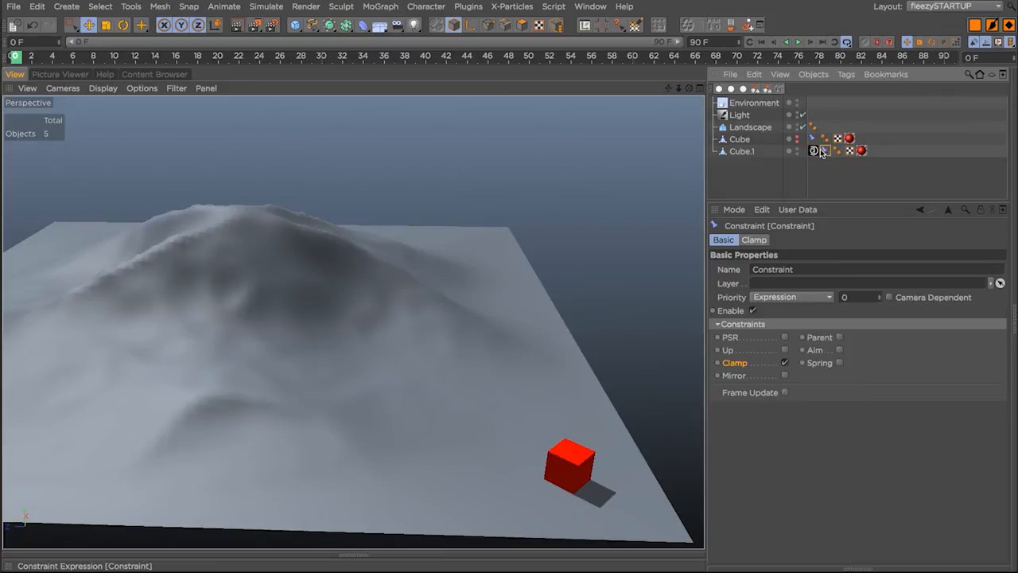
{"action": "left_click", "coordinate": [789, 297]}
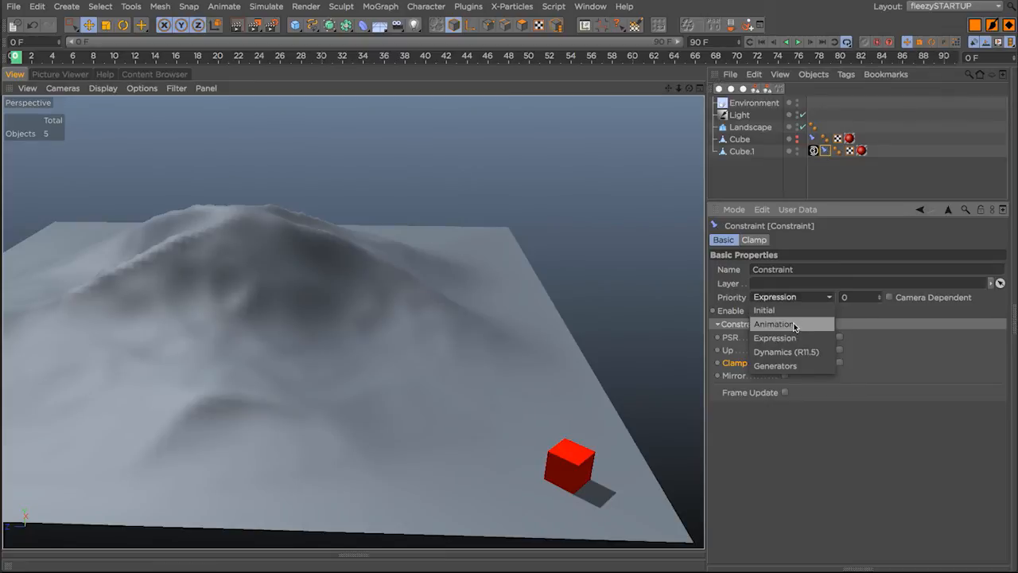
{"action": "left_click", "coordinate": [773, 324]}
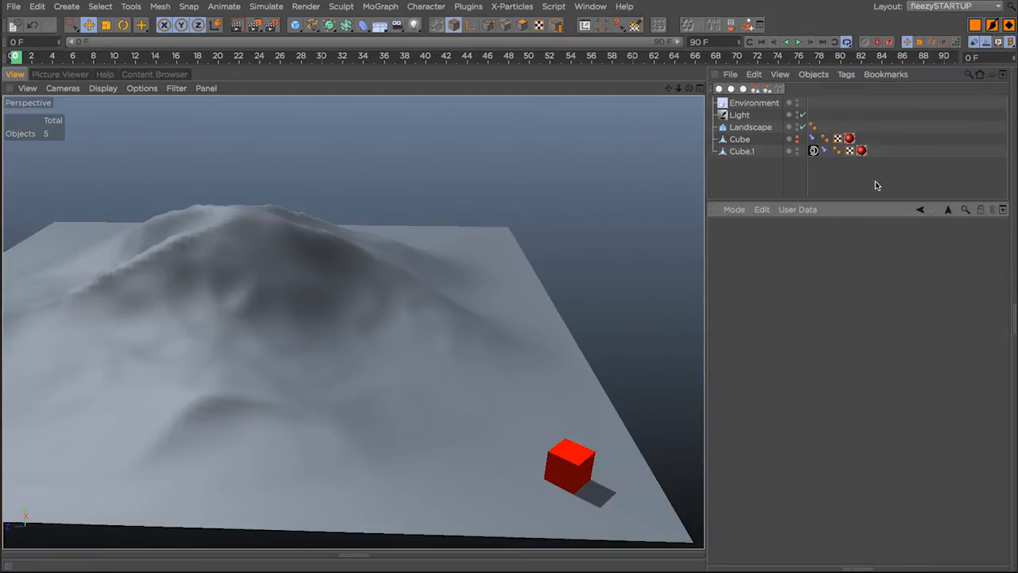
Retime xreTIME at 50% and 8 fps, then start adding a Time track in the curve editor
{"action": "left_click", "coordinate": [795, 43]}
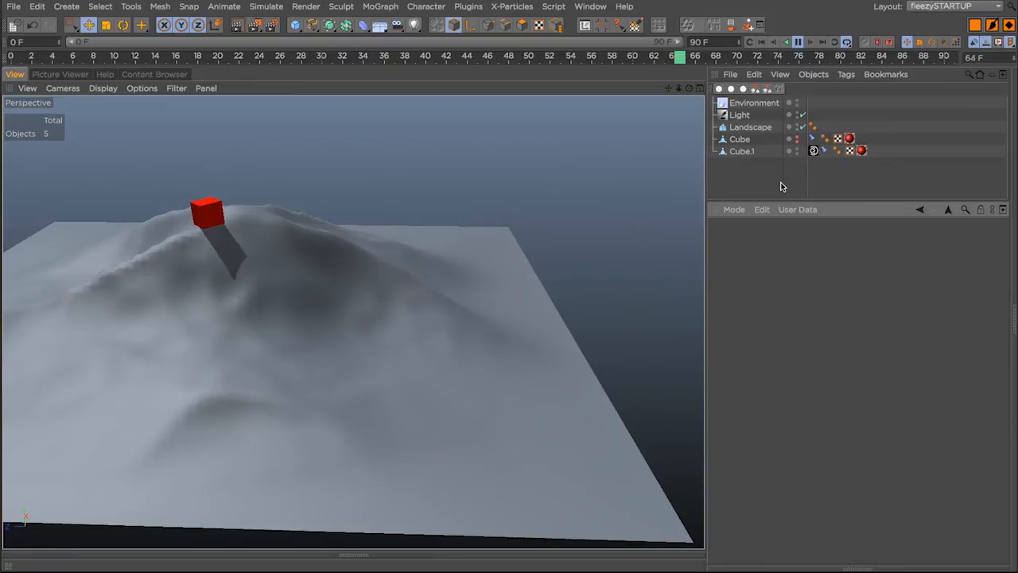
{"action": "left_click", "coordinate": [255, 56]}
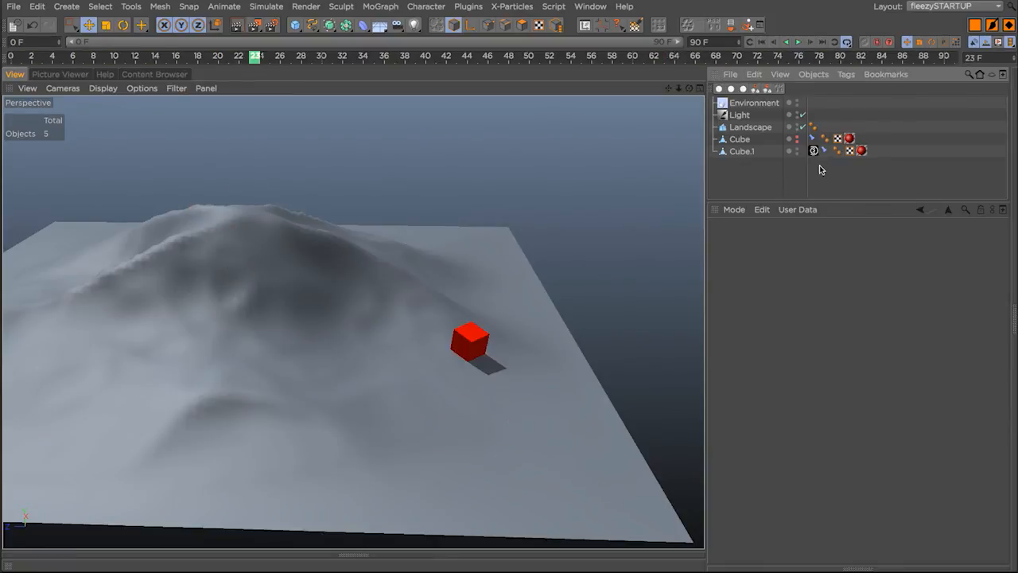
{"action": "left_click", "coordinate": [813, 149]}
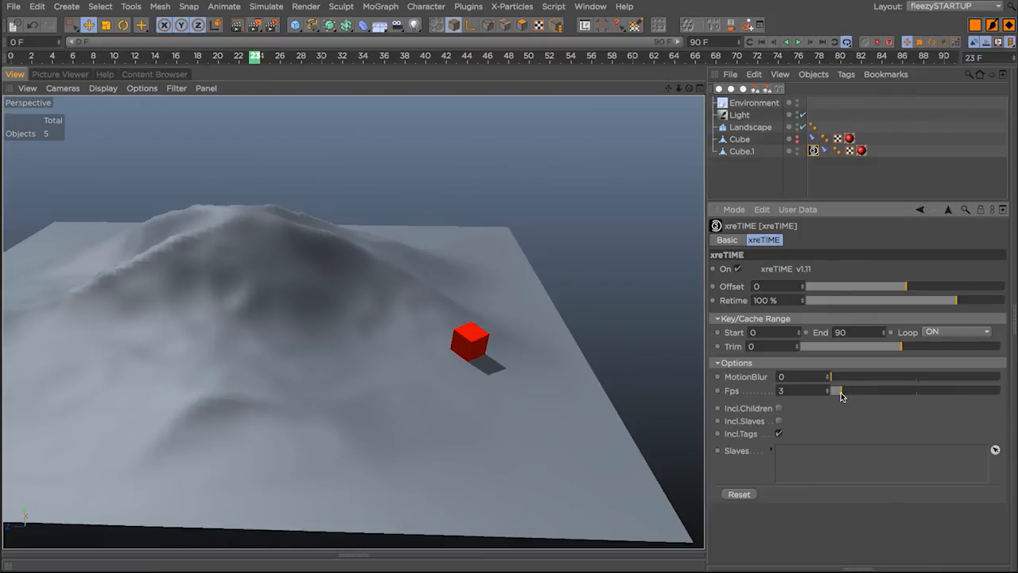
{"action": "left_click", "coordinate": [801, 41]}
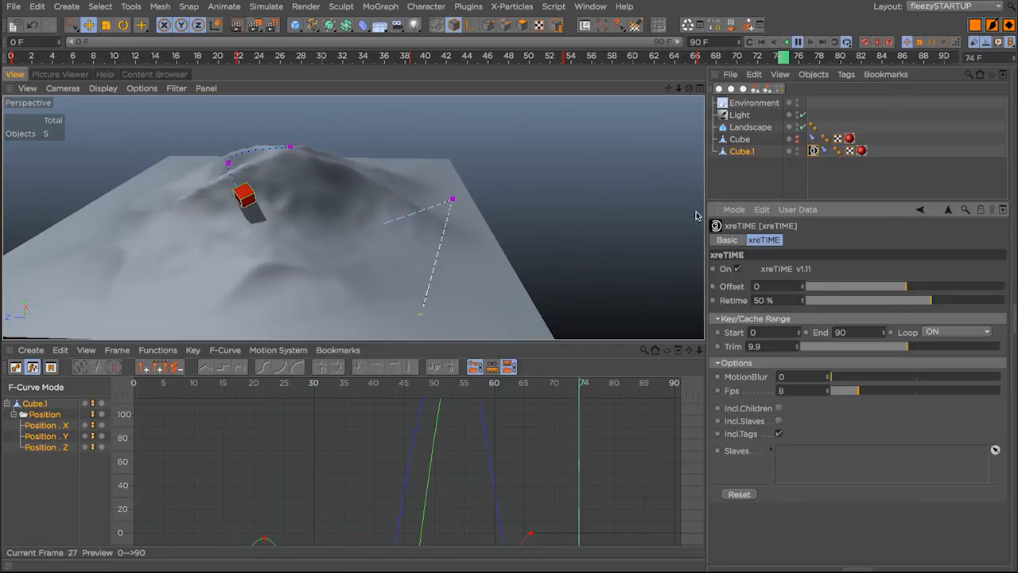
{"action": "left_click", "coordinate": [29, 350]}
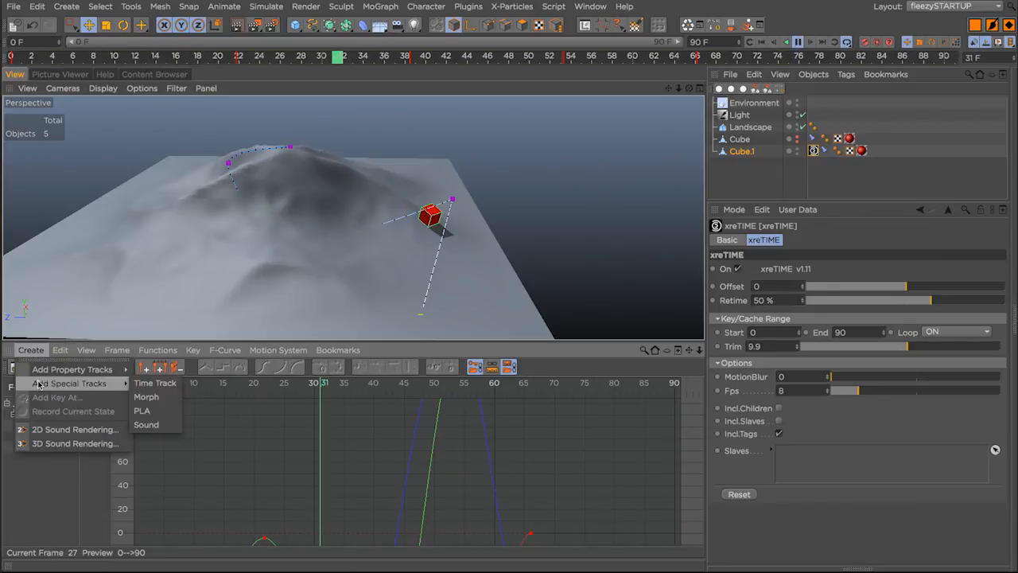